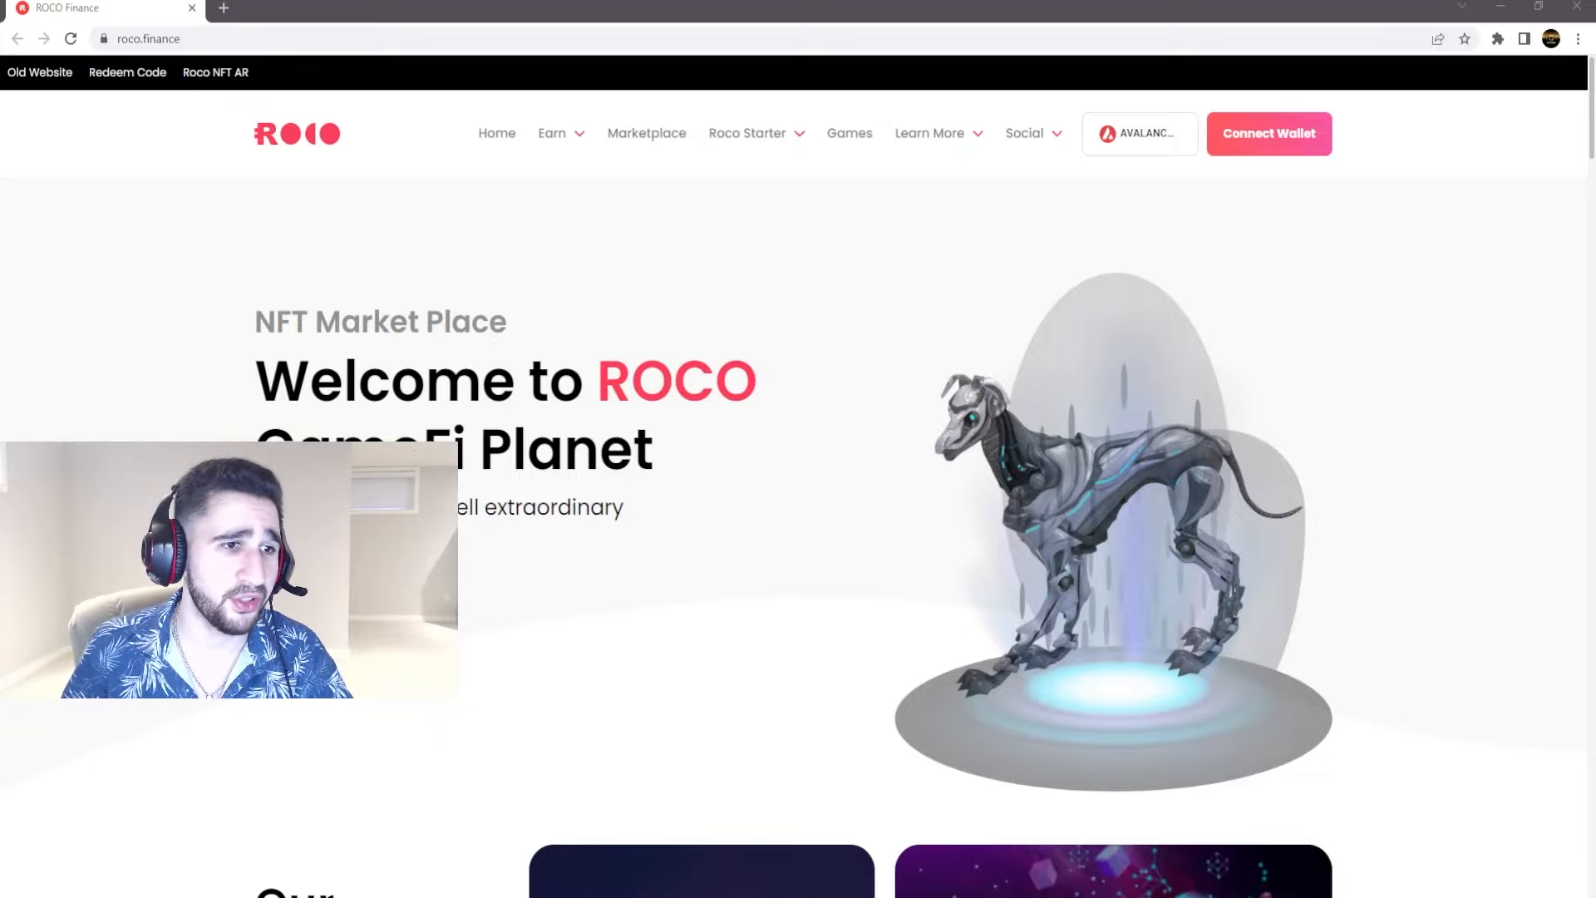
Scroll past Our Products and Our Stakes to the MetaGamz, Meta Hound, Rise Online World and Dogeon trailers.
scroll("down", 3)
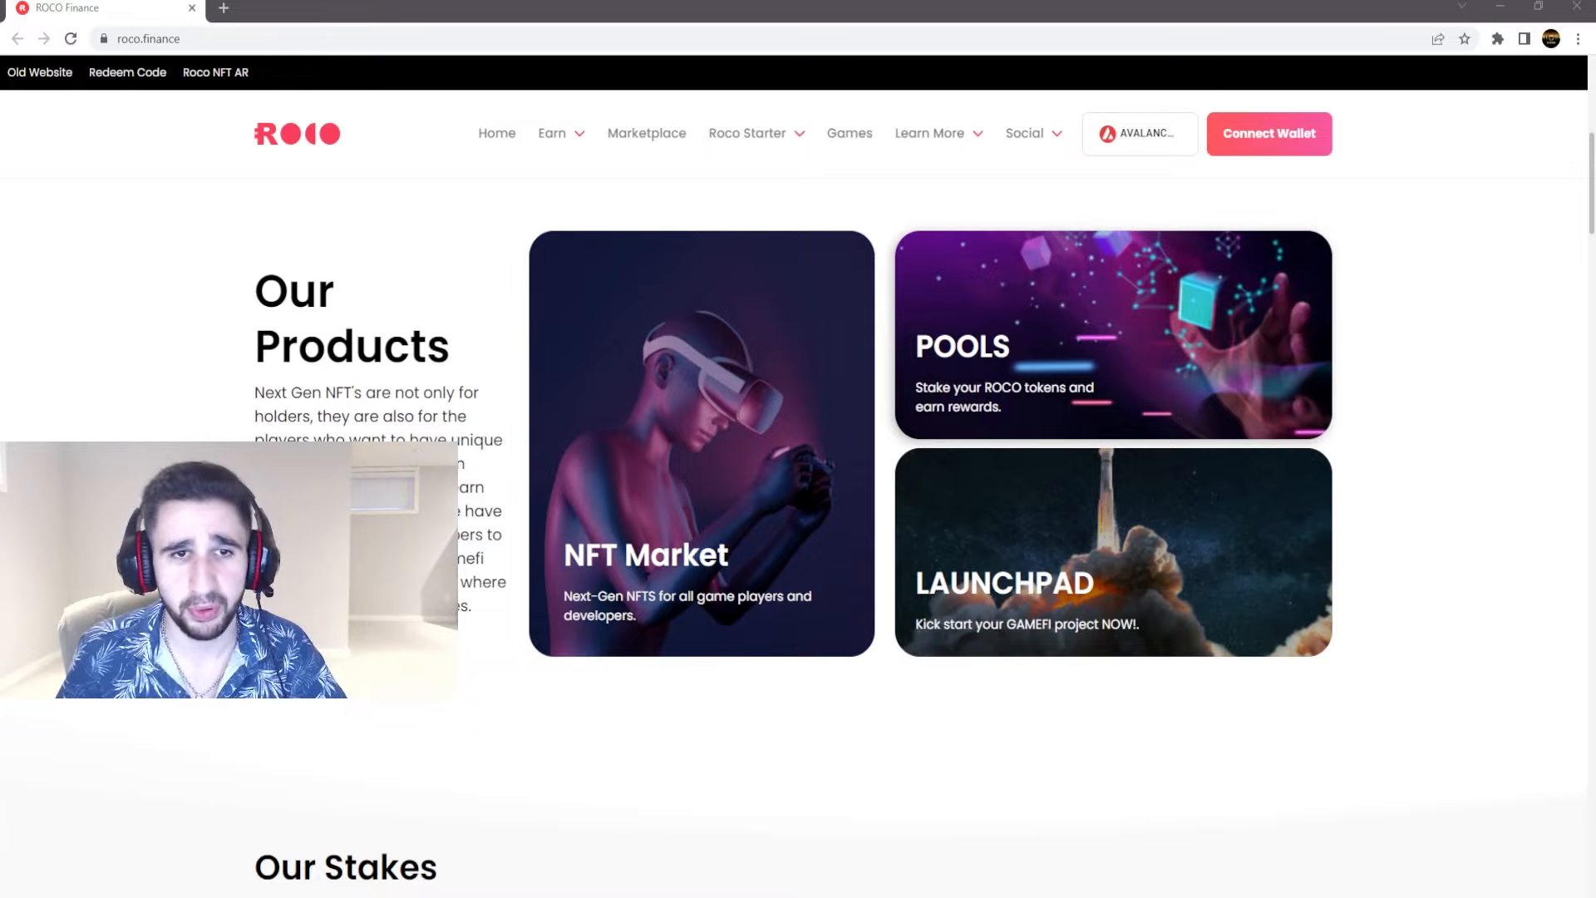
scroll("down", 3)
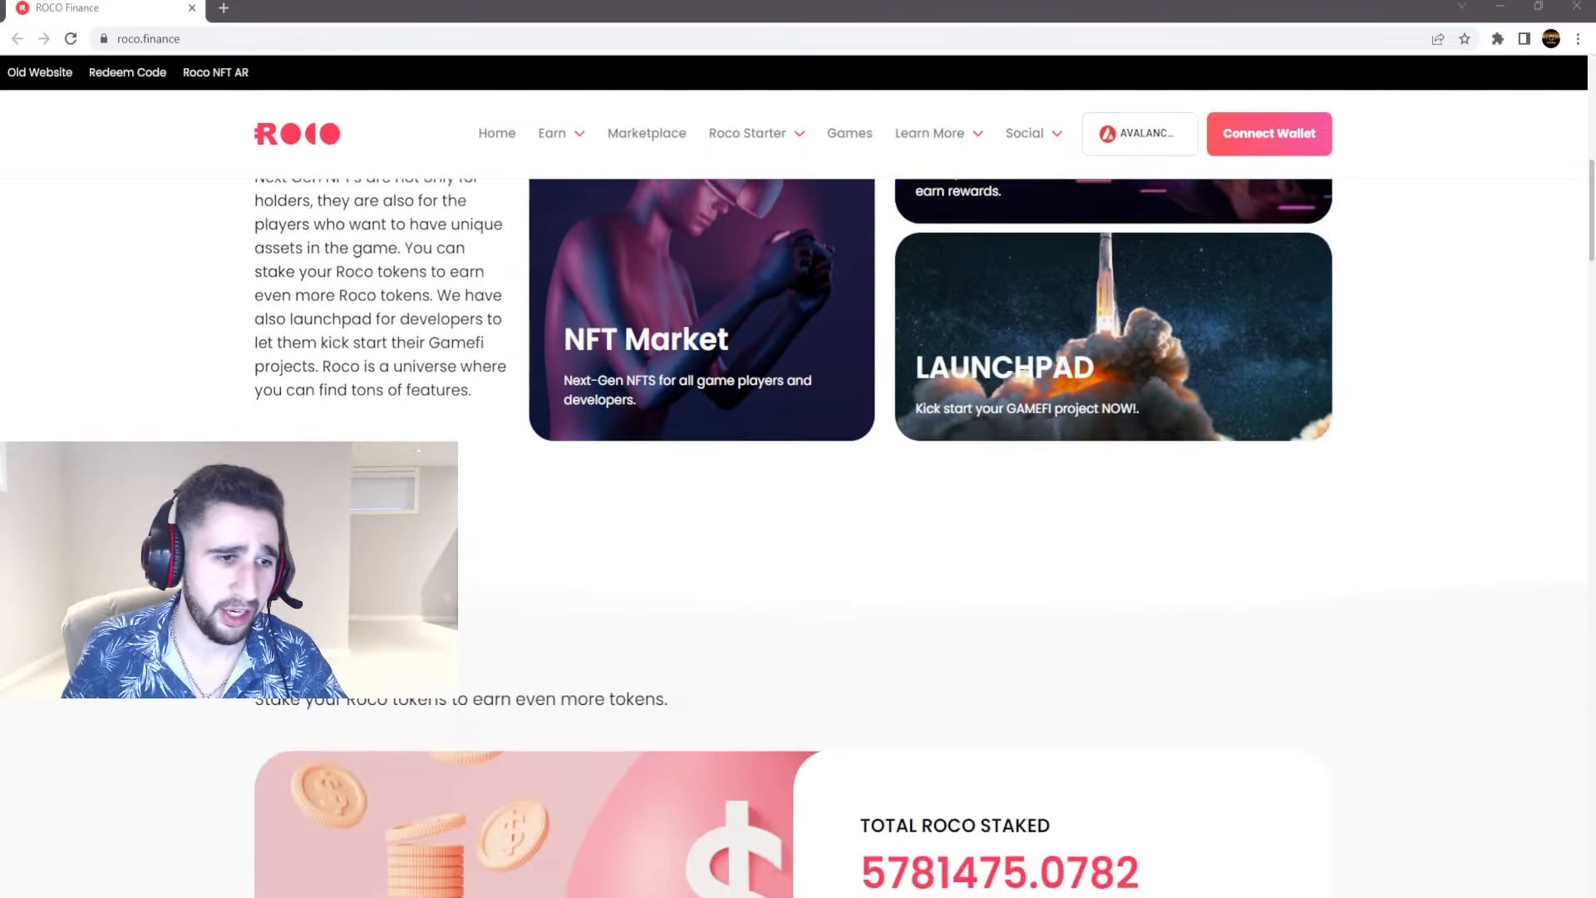
scroll("down", 3)
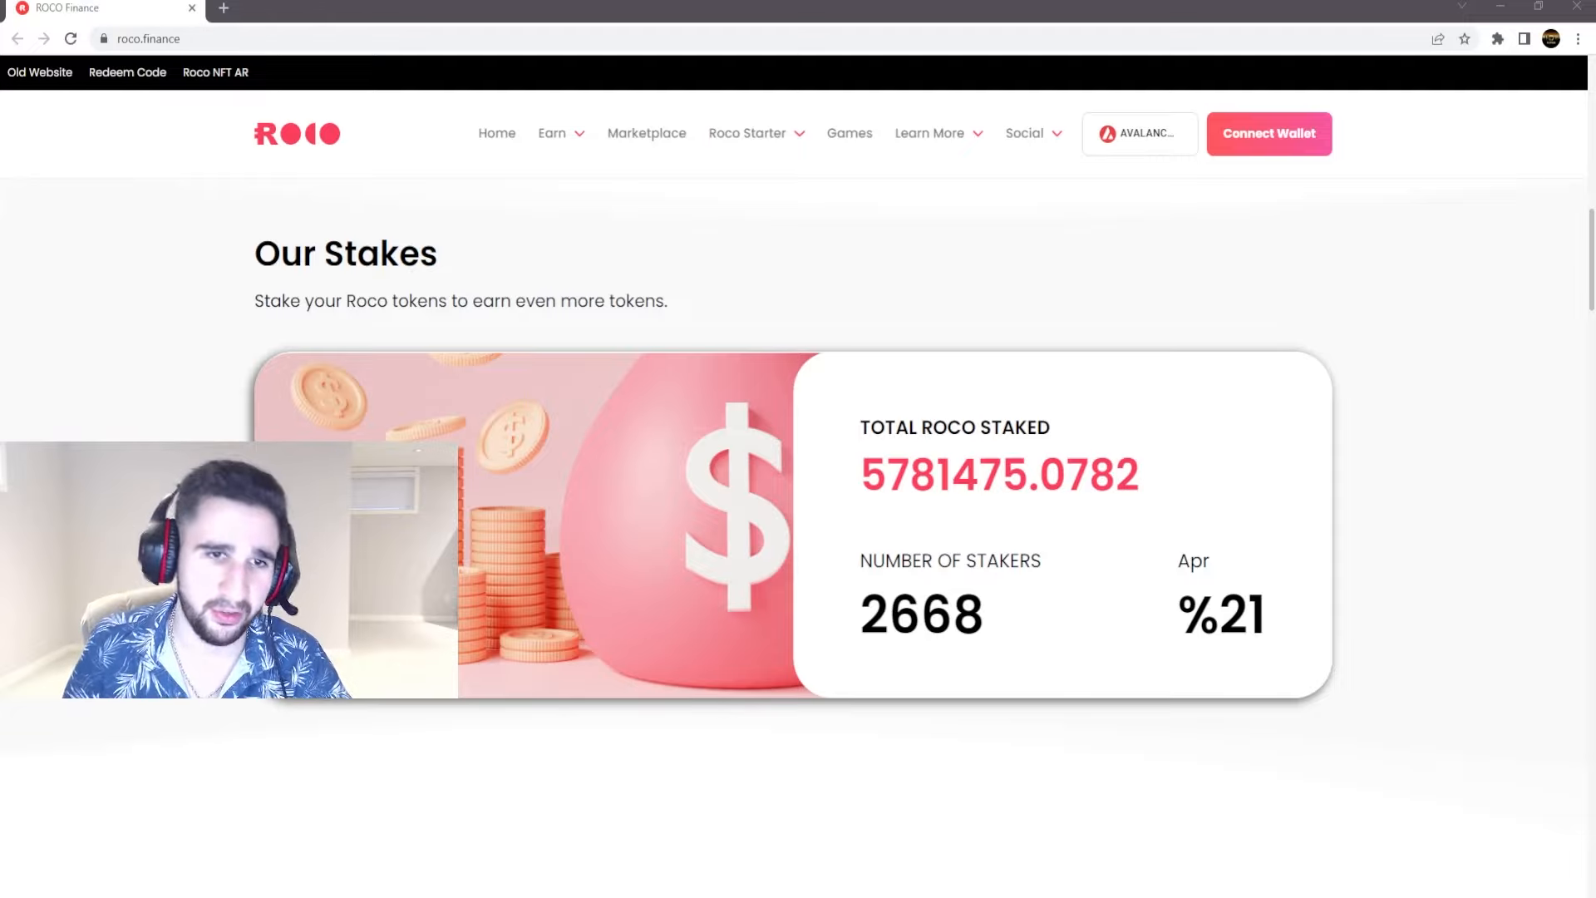
scroll("down", 3)
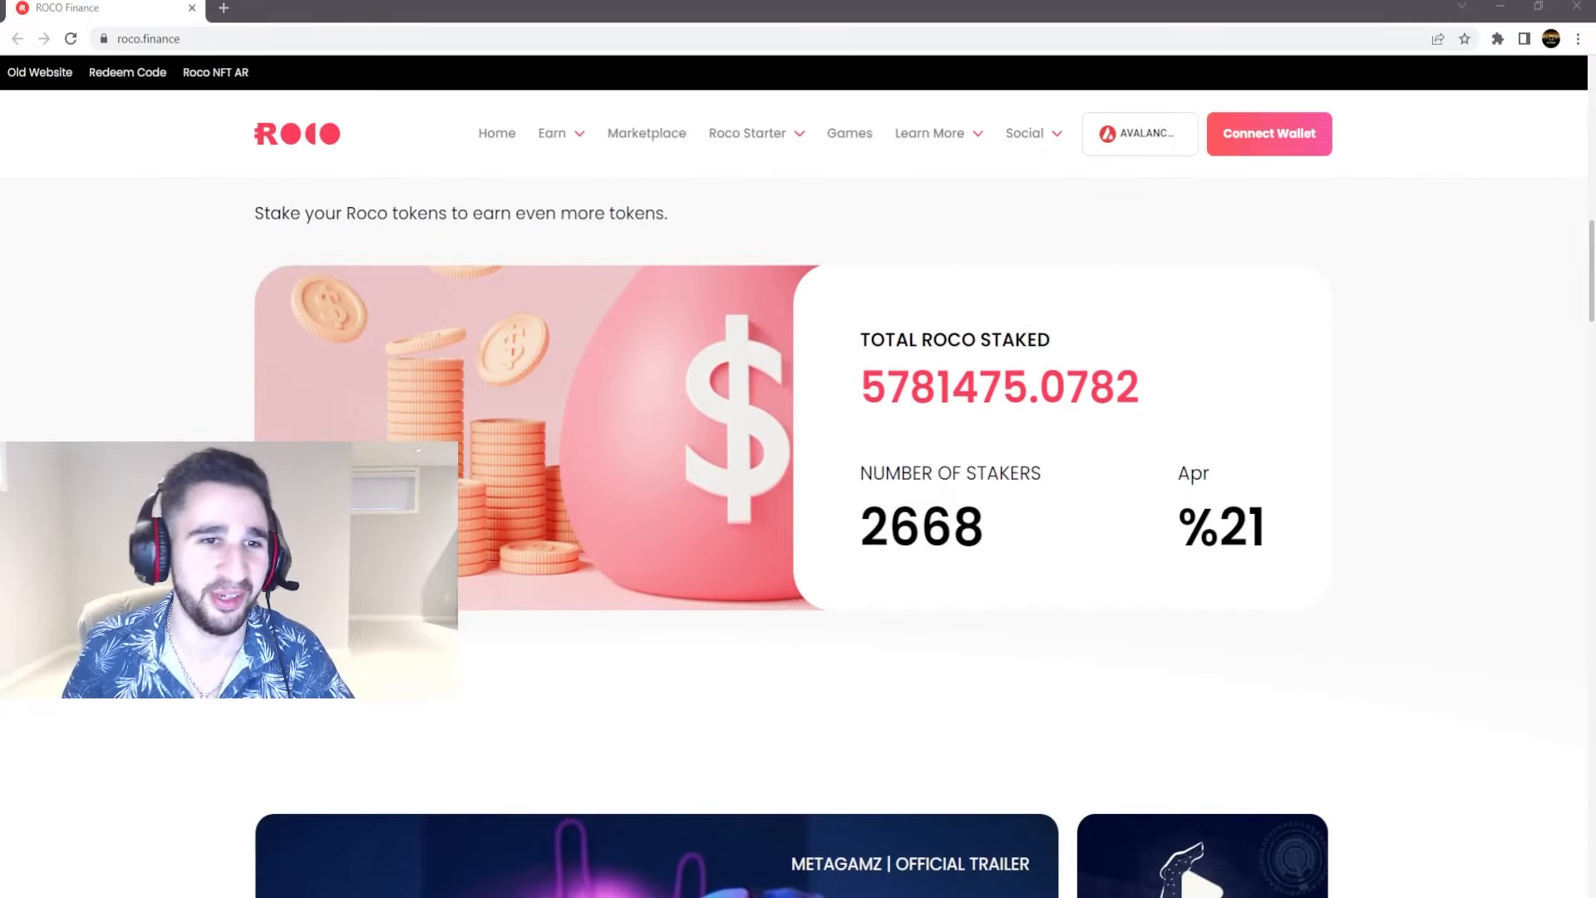
scroll("down", 3)
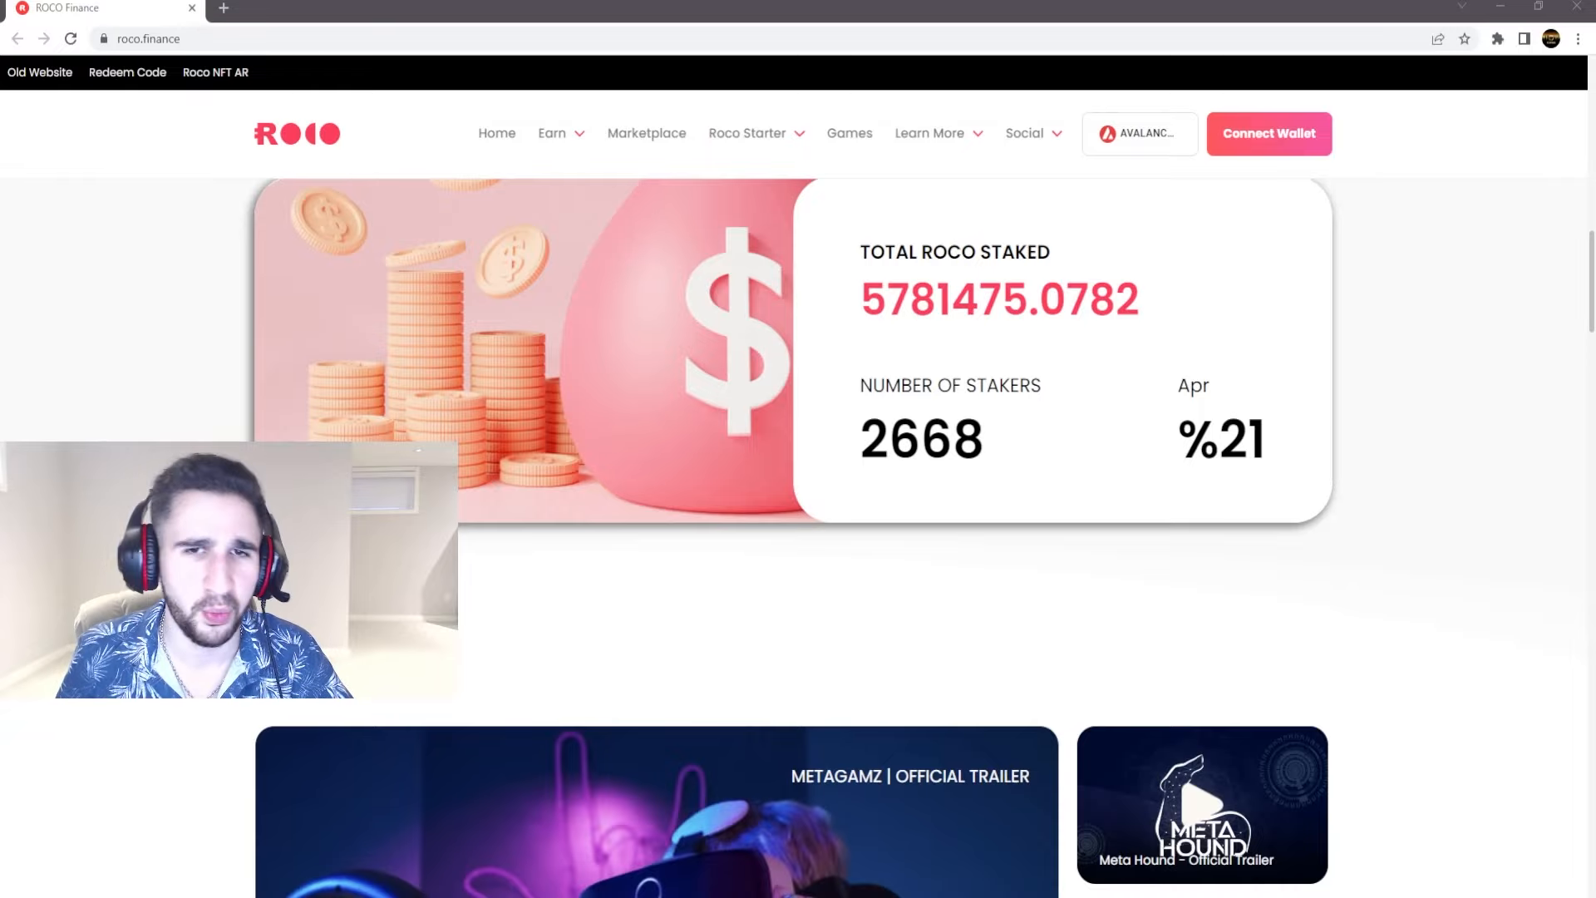
scroll("down", 3)
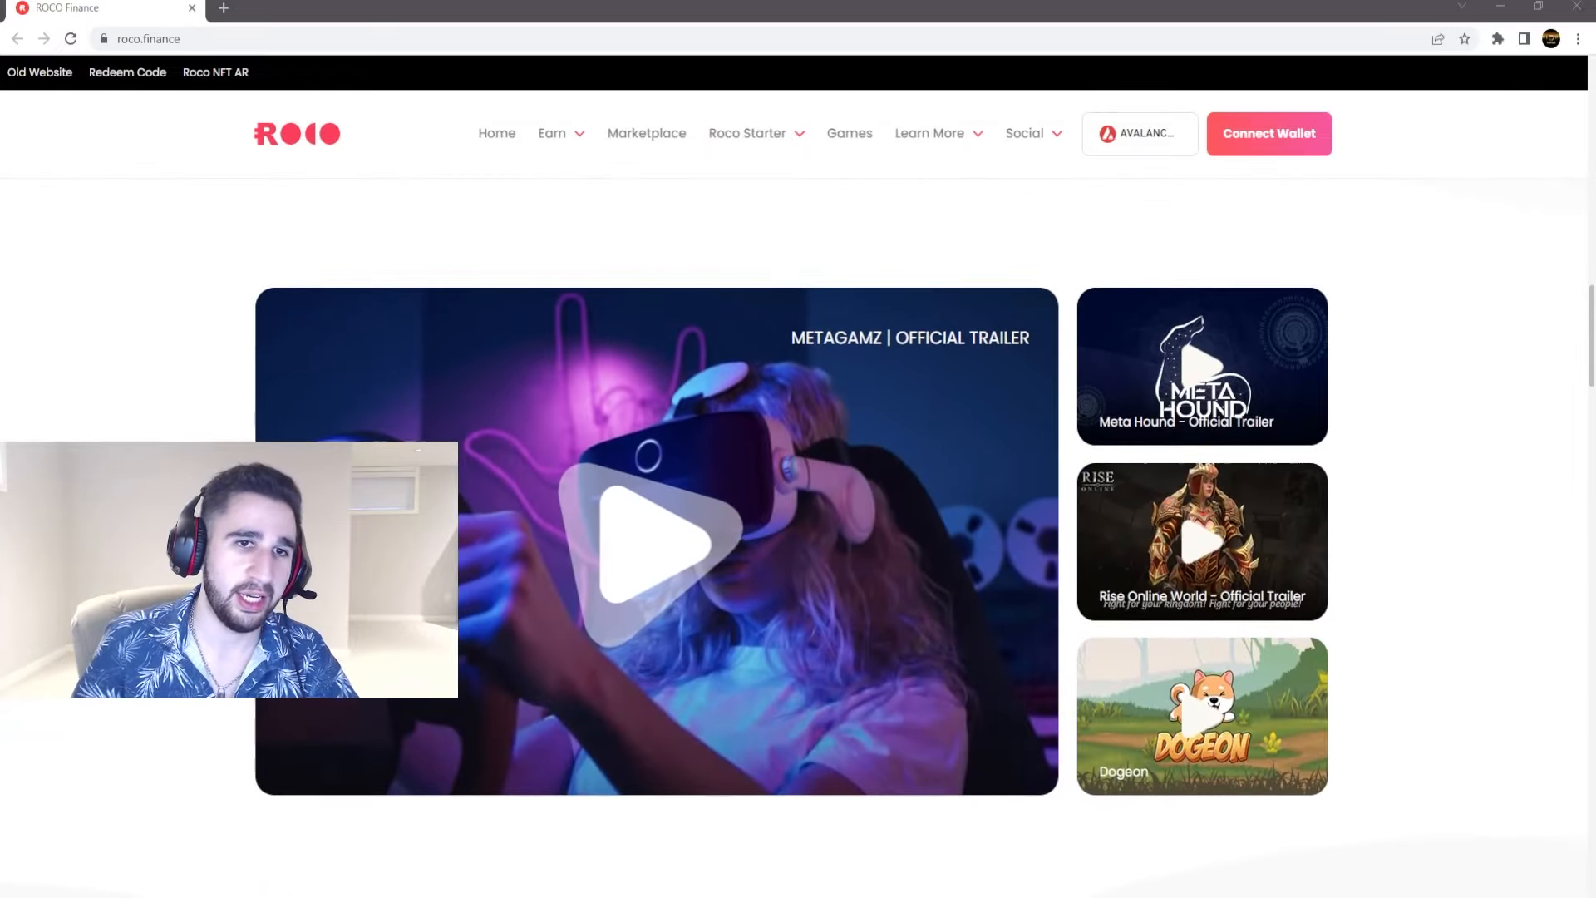
scroll("down", 3)
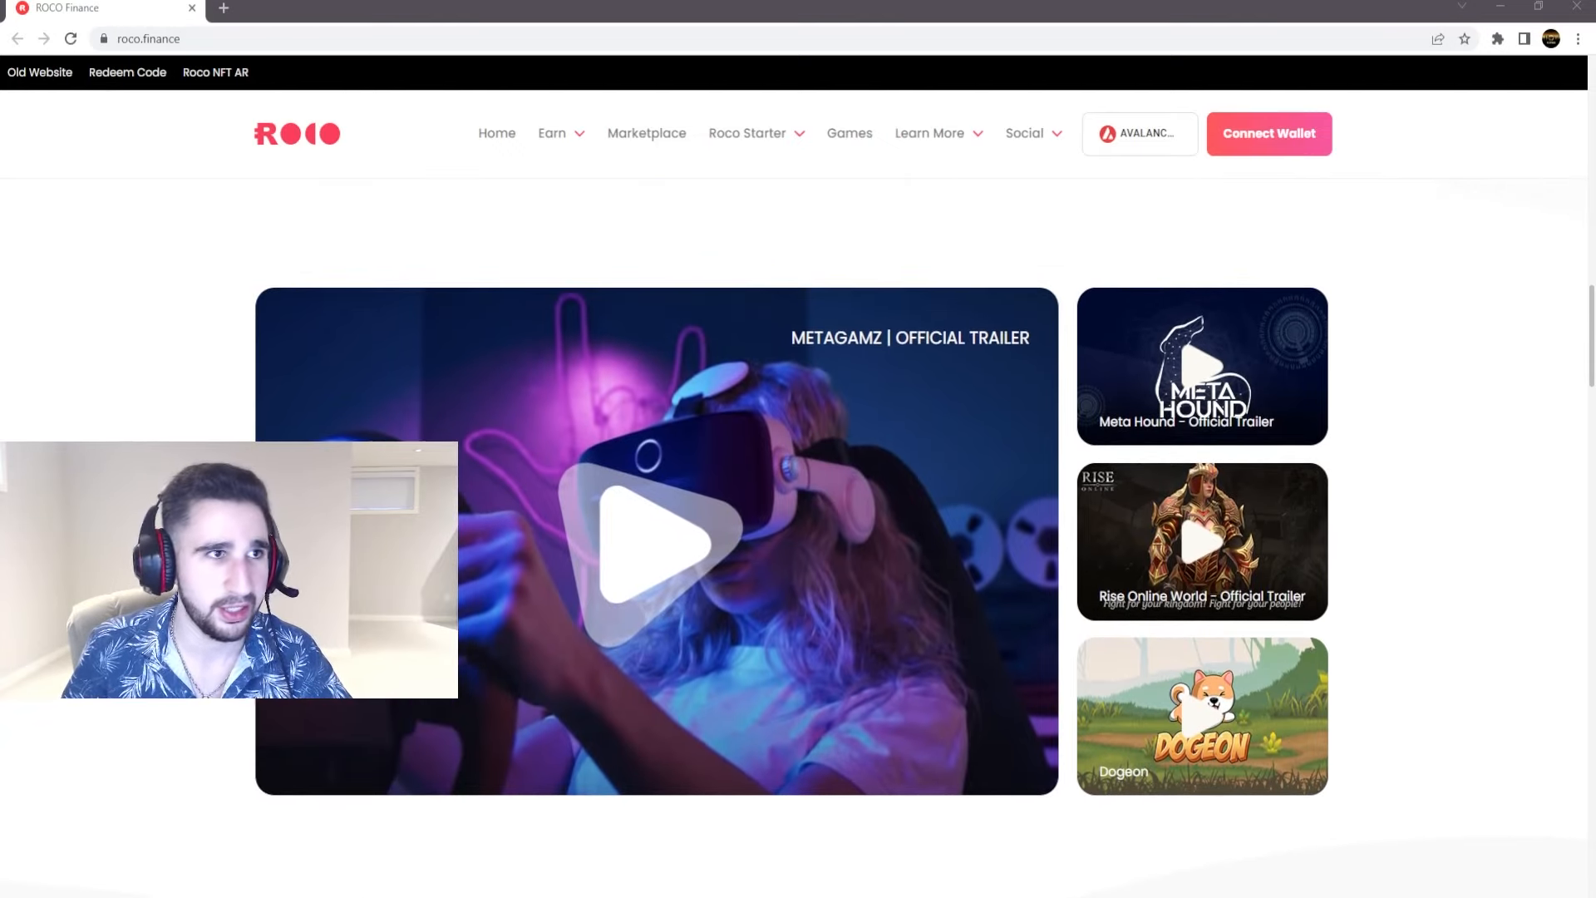
left_click(656, 540)
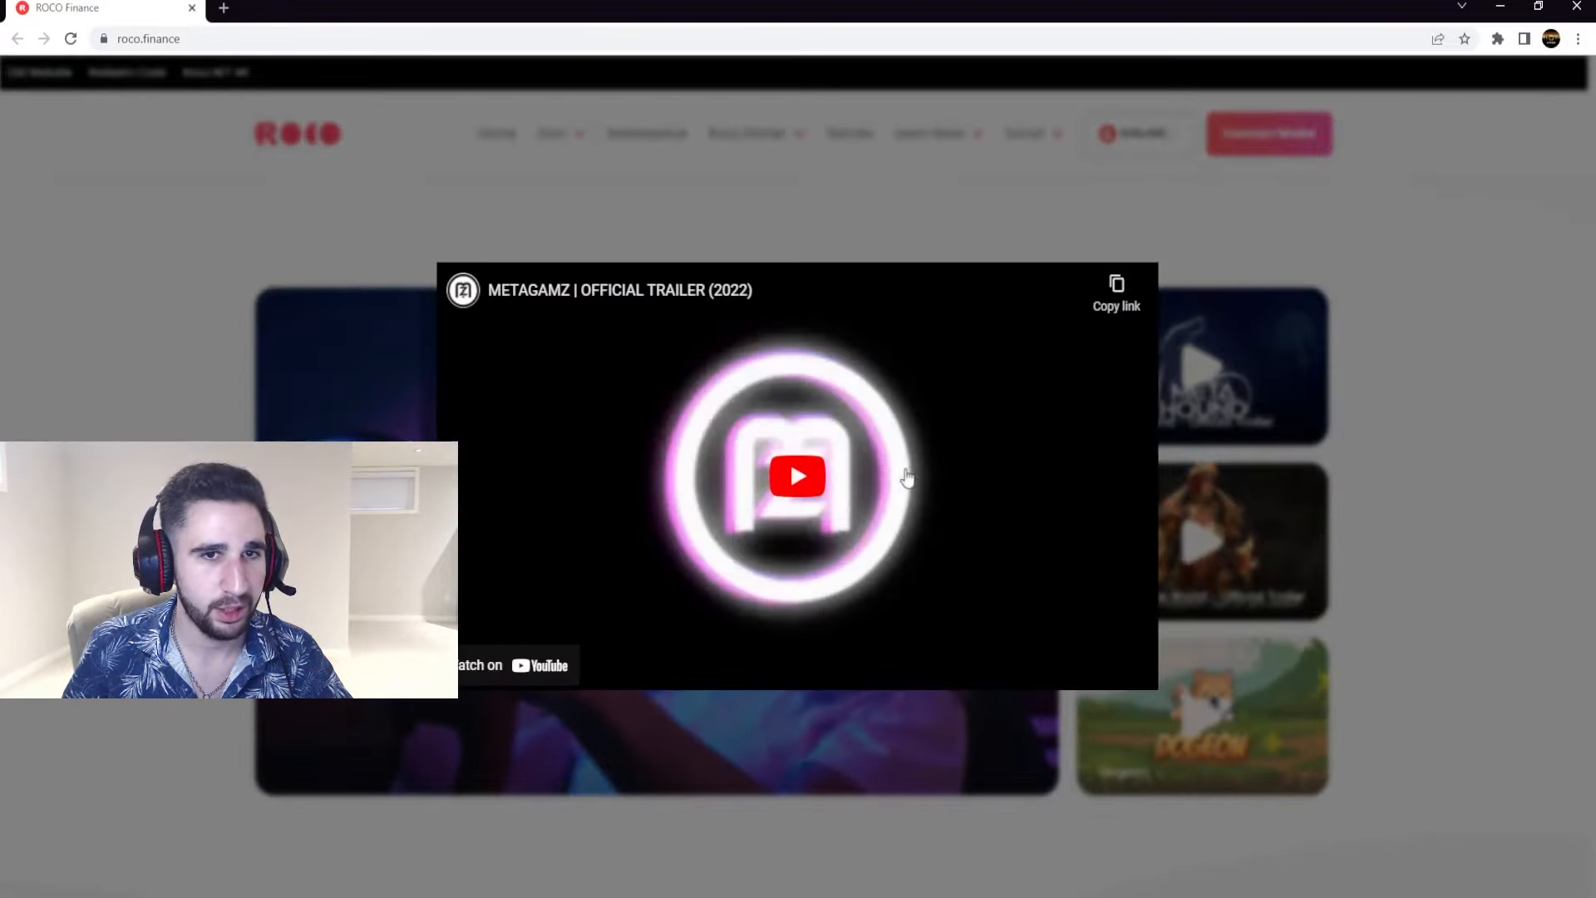
left_click(797, 475)
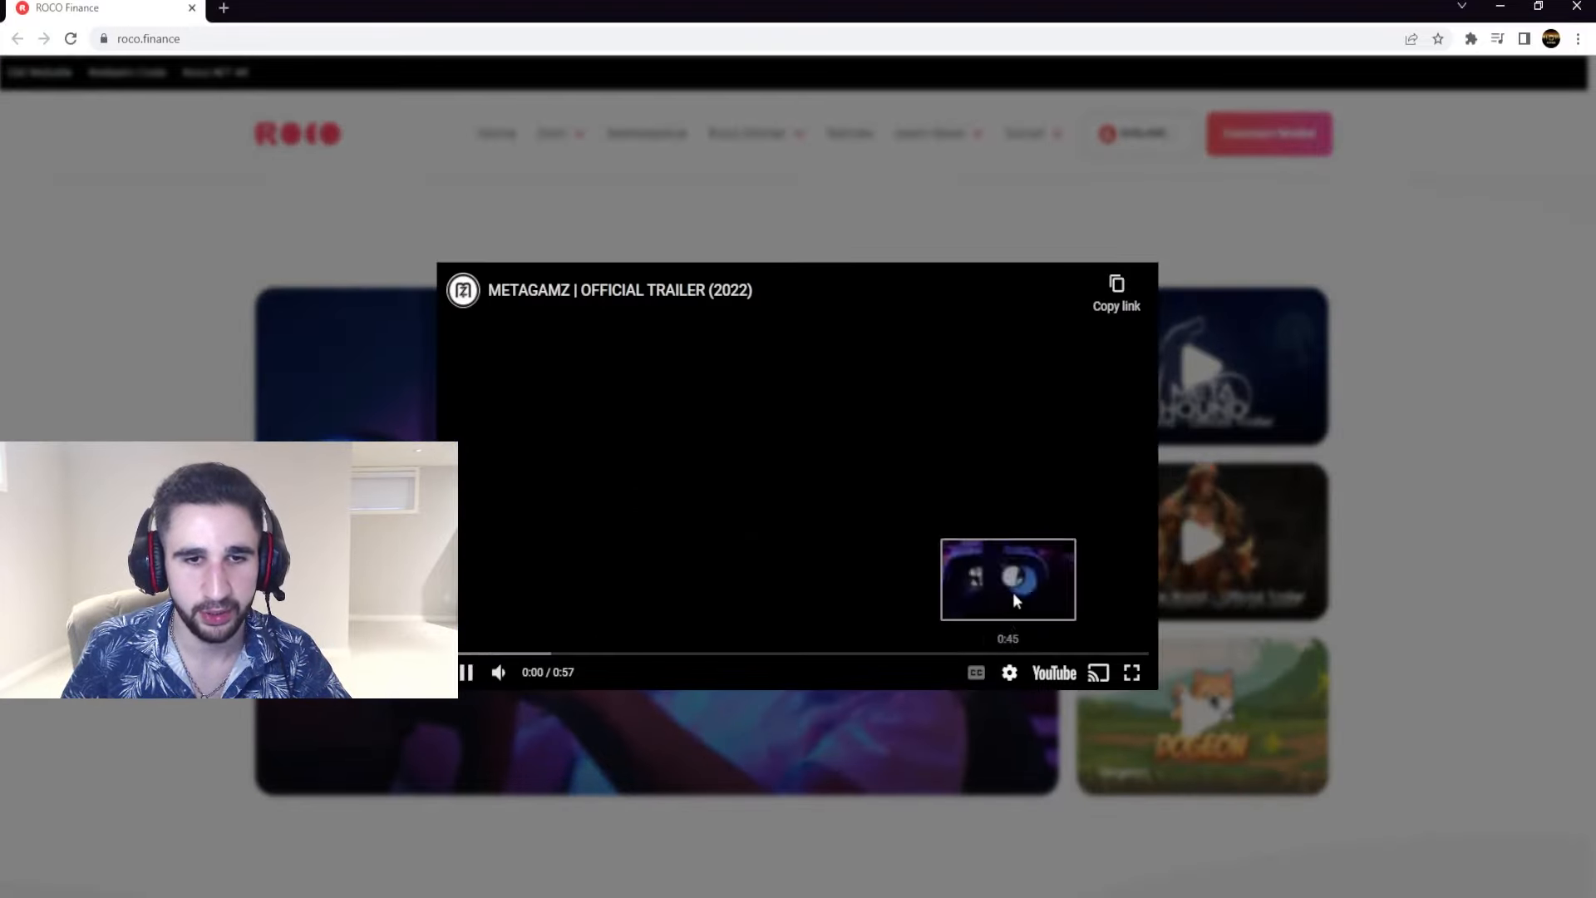
left_click(1131, 672)
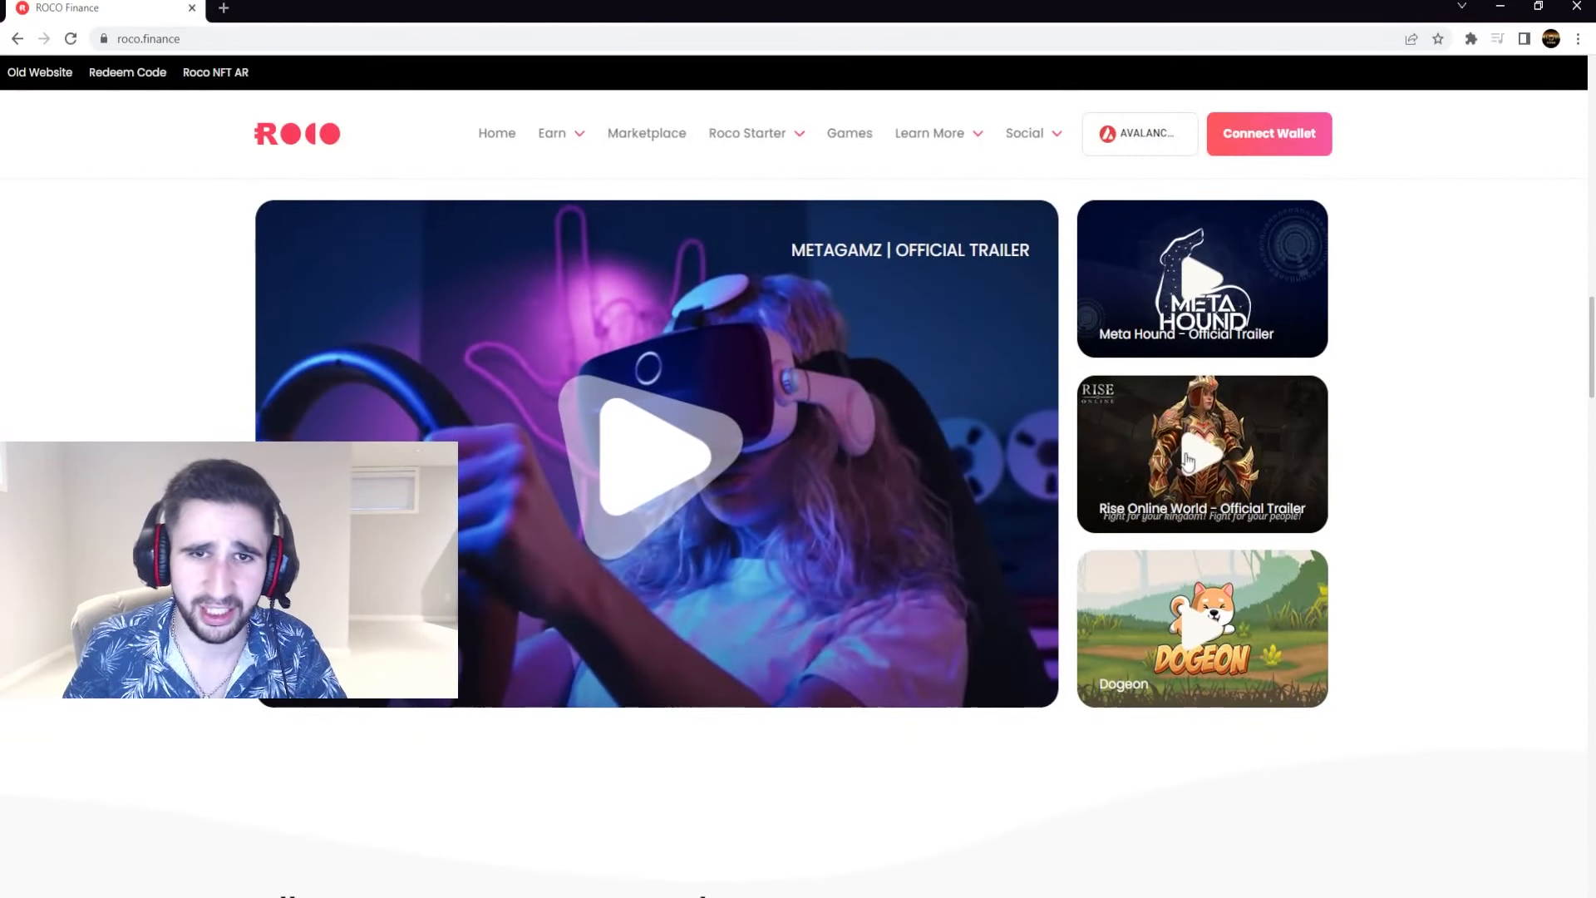
left_click(1201, 453)
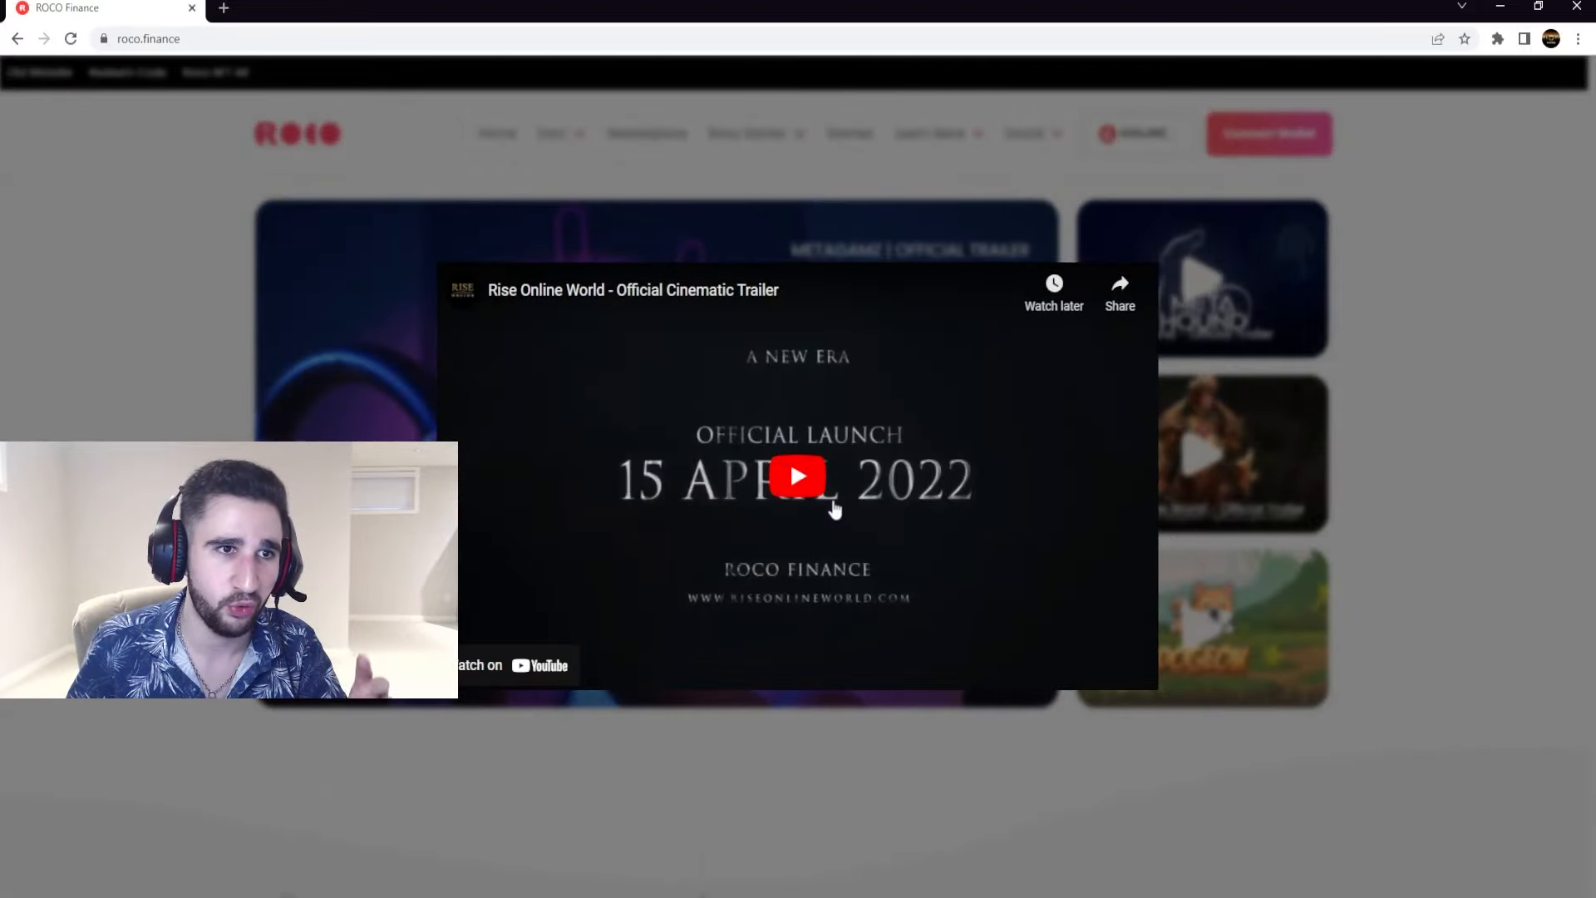
left_click(797, 476)
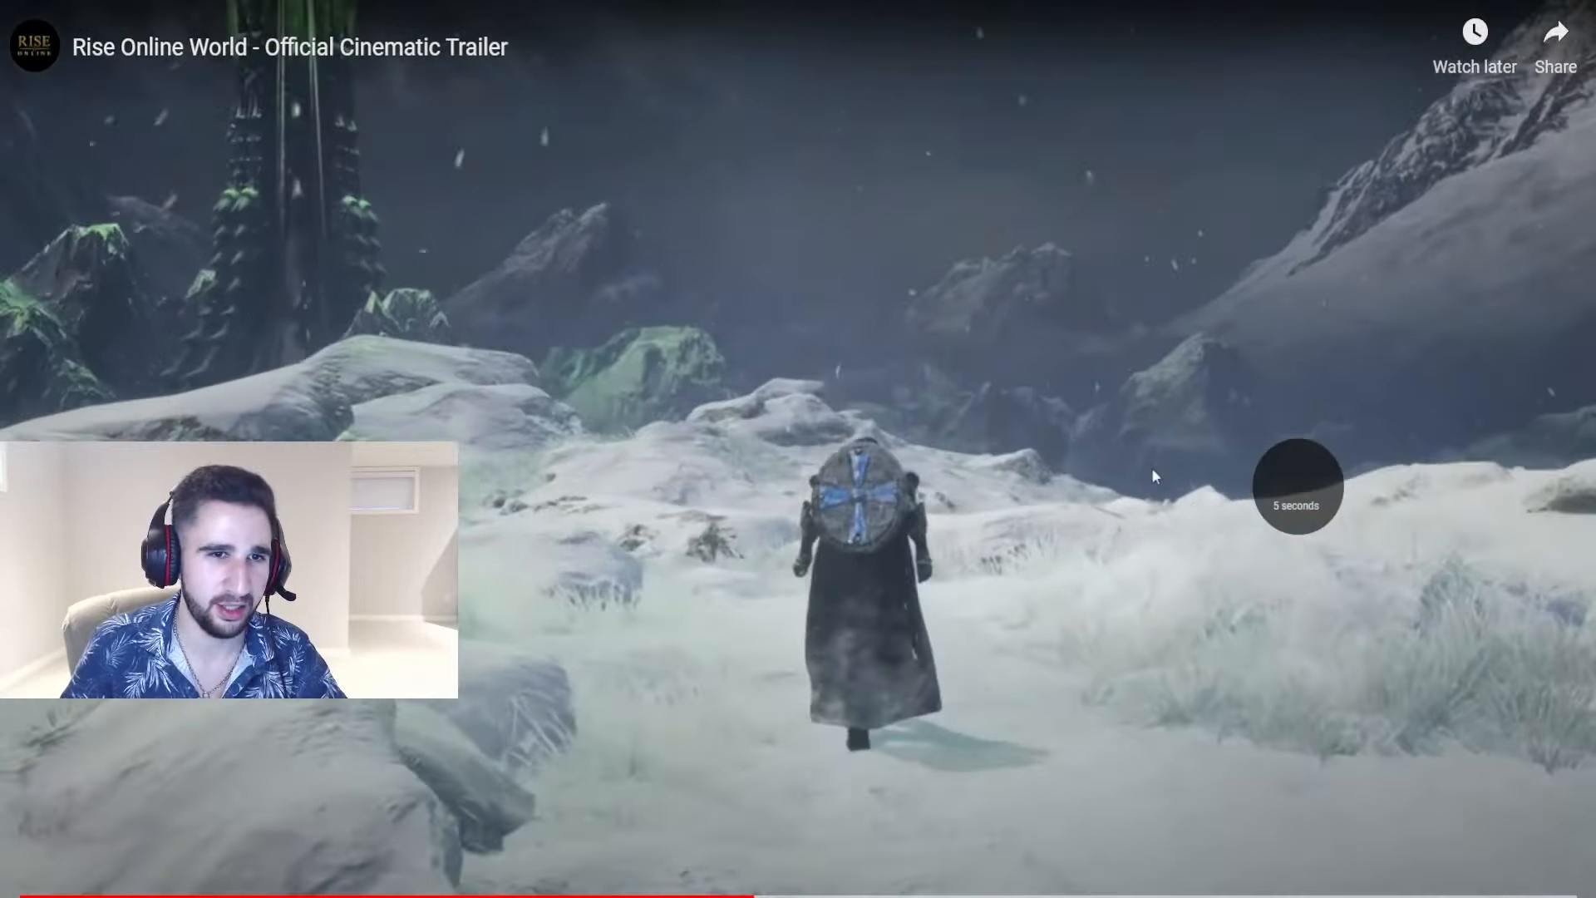
double_click(1295, 484)
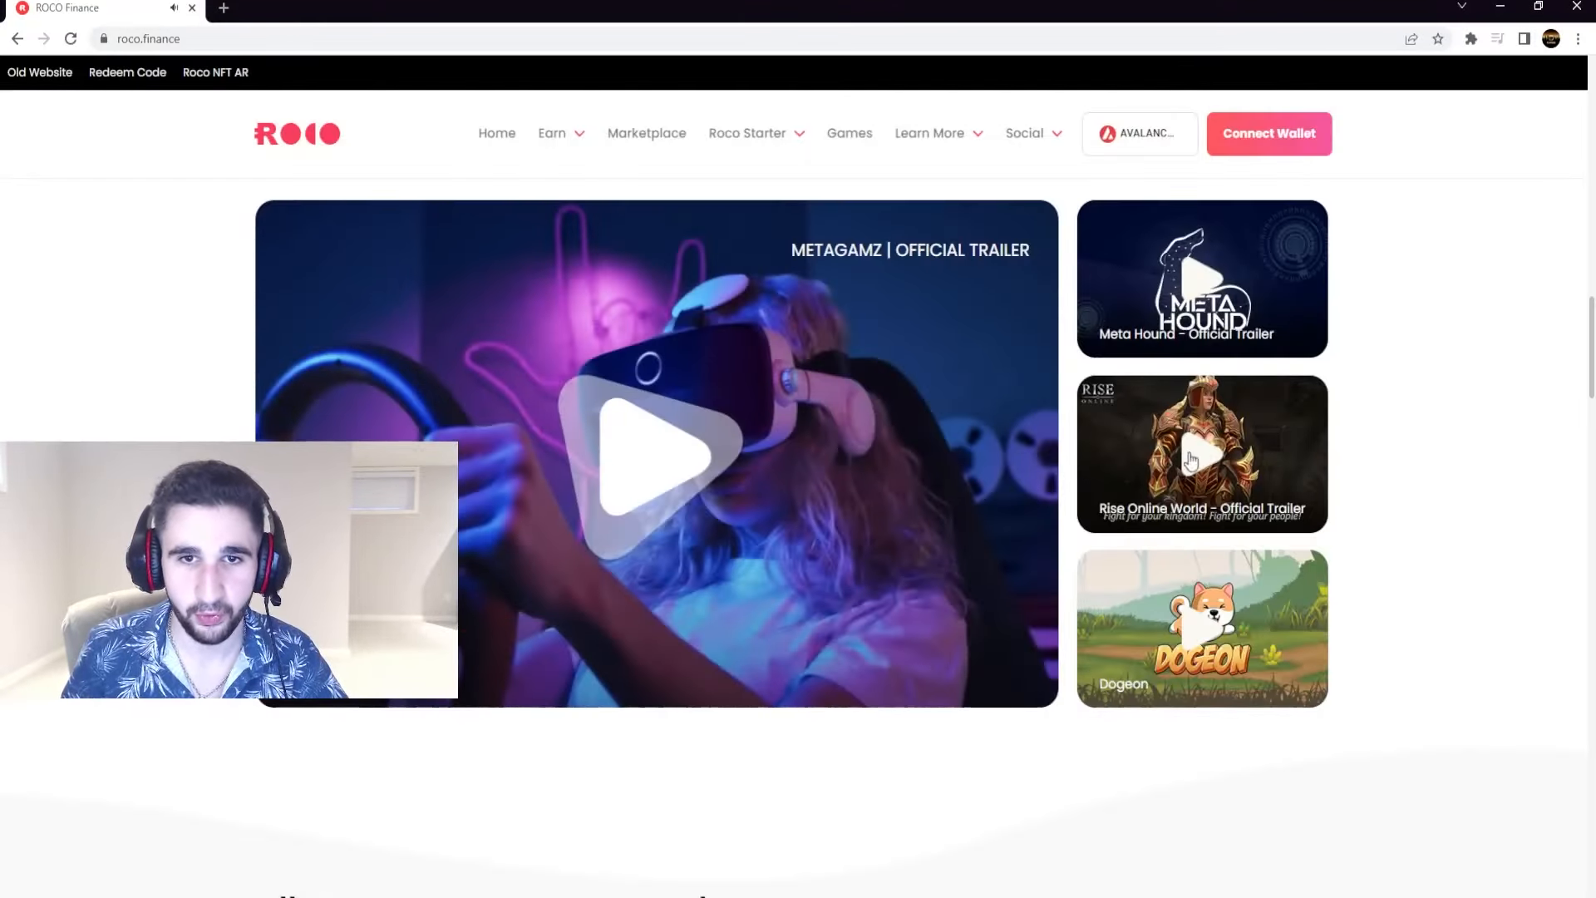
mouse_move(1427, 473)
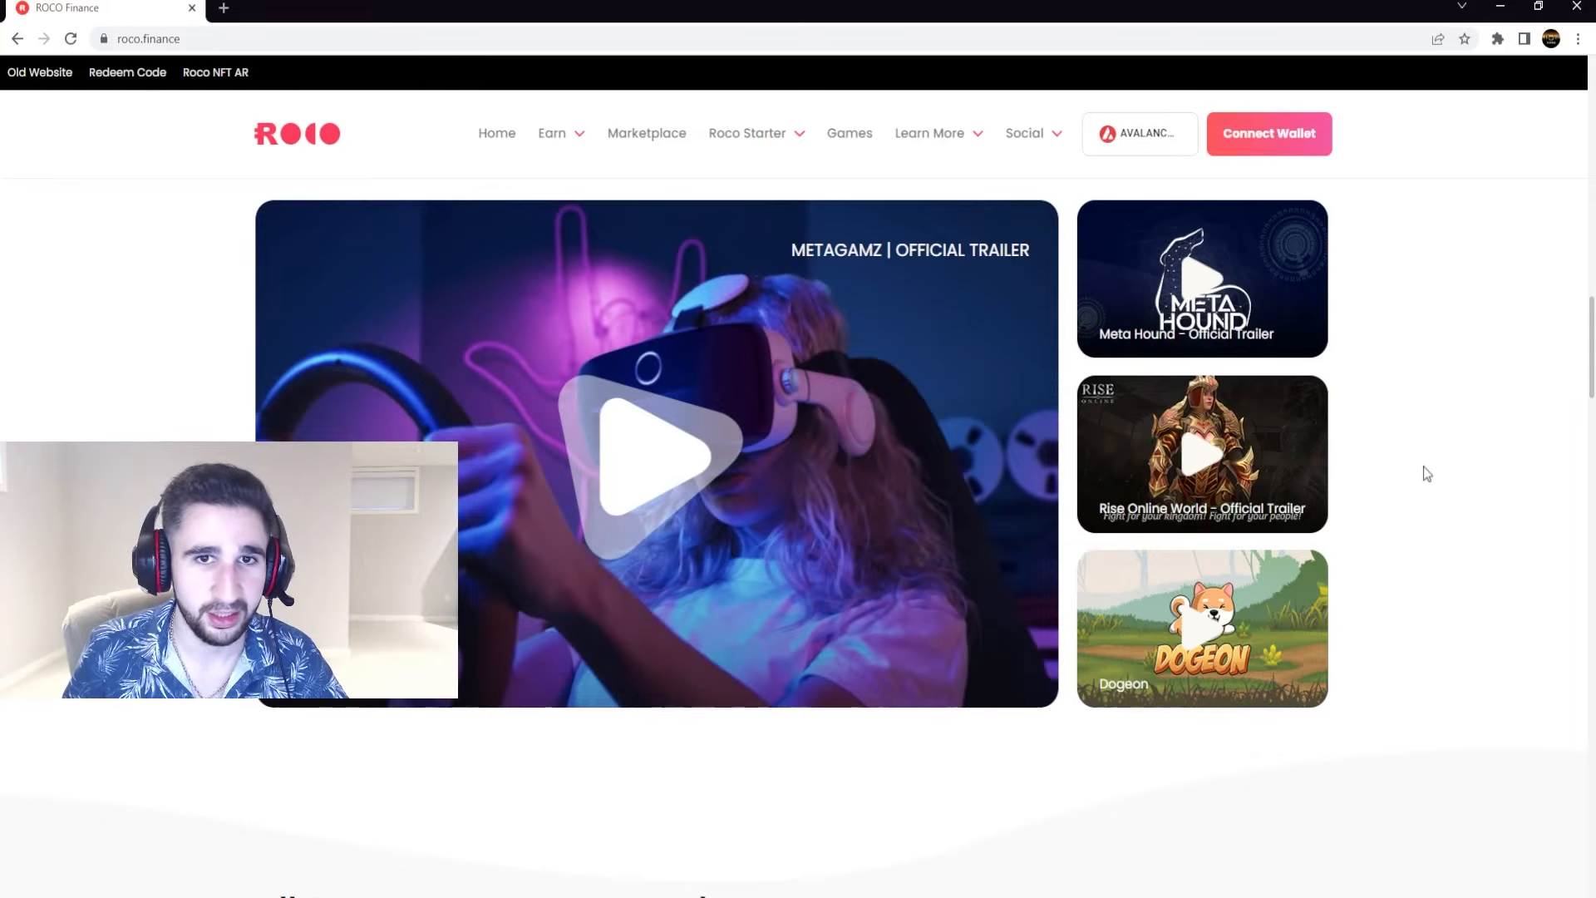
mouse_move(1334, 517)
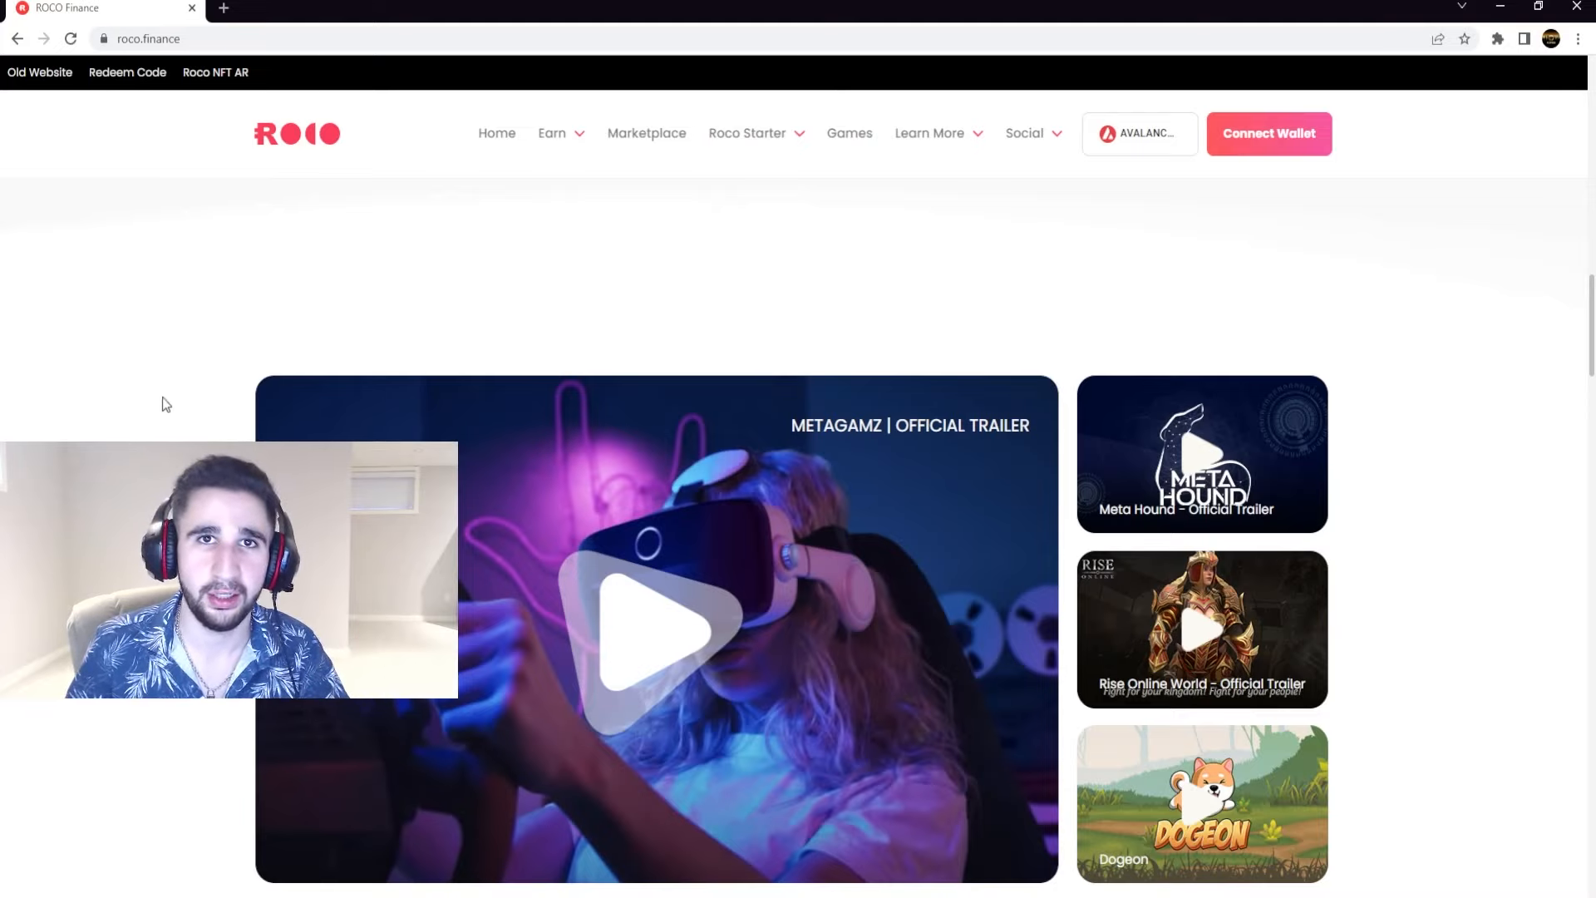
Browse the All Games on Avax Network cards below the trailers.
scroll("down", 3)
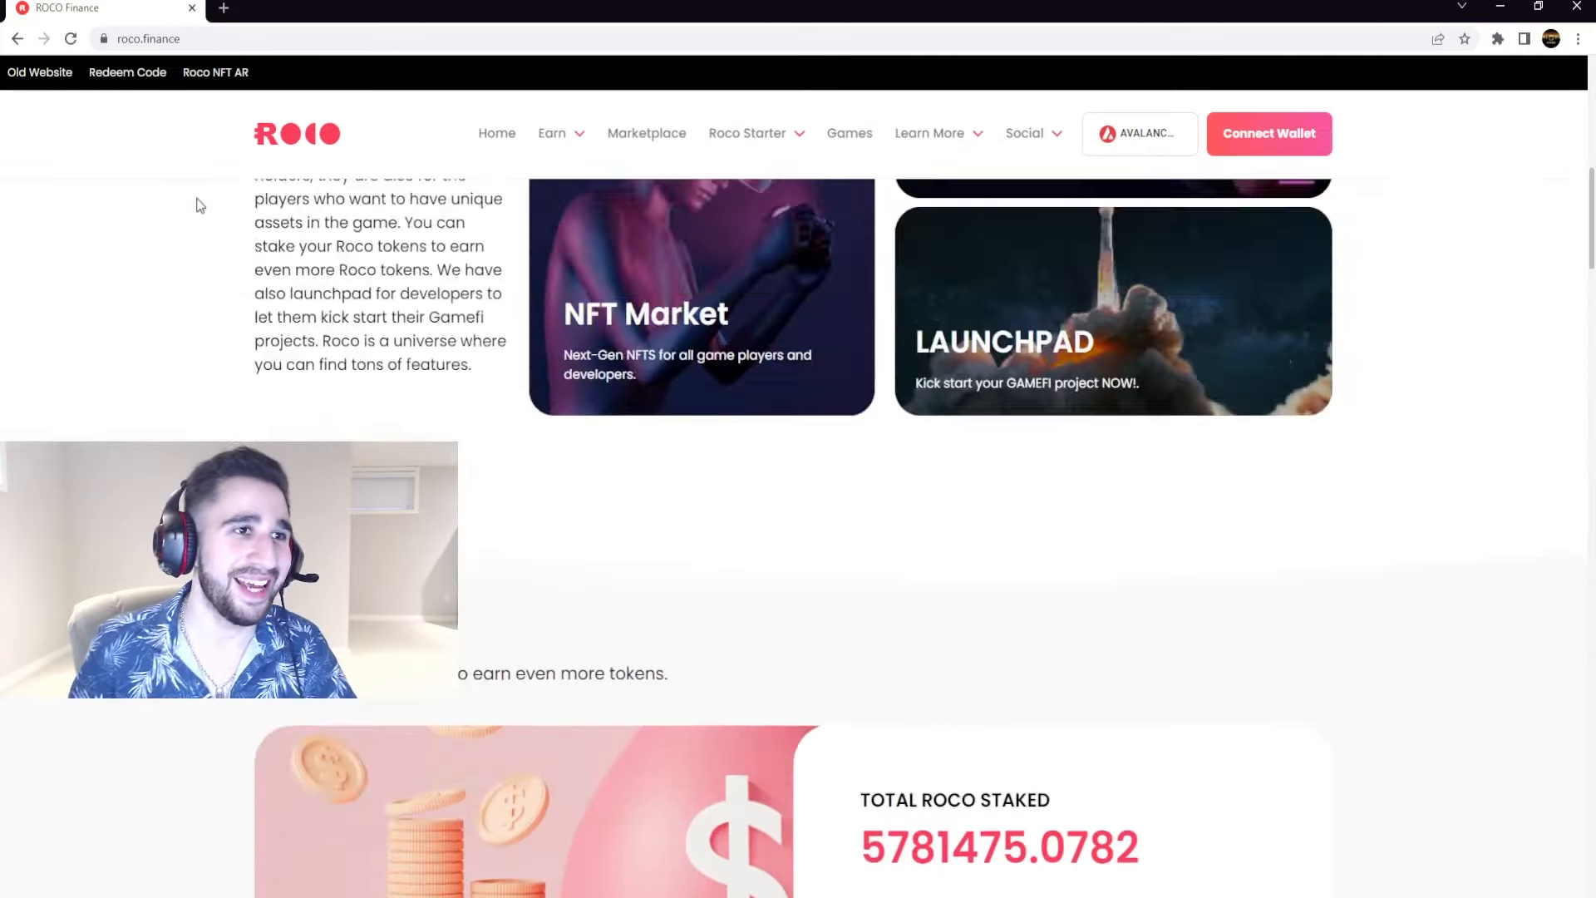
scroll("down", 3)
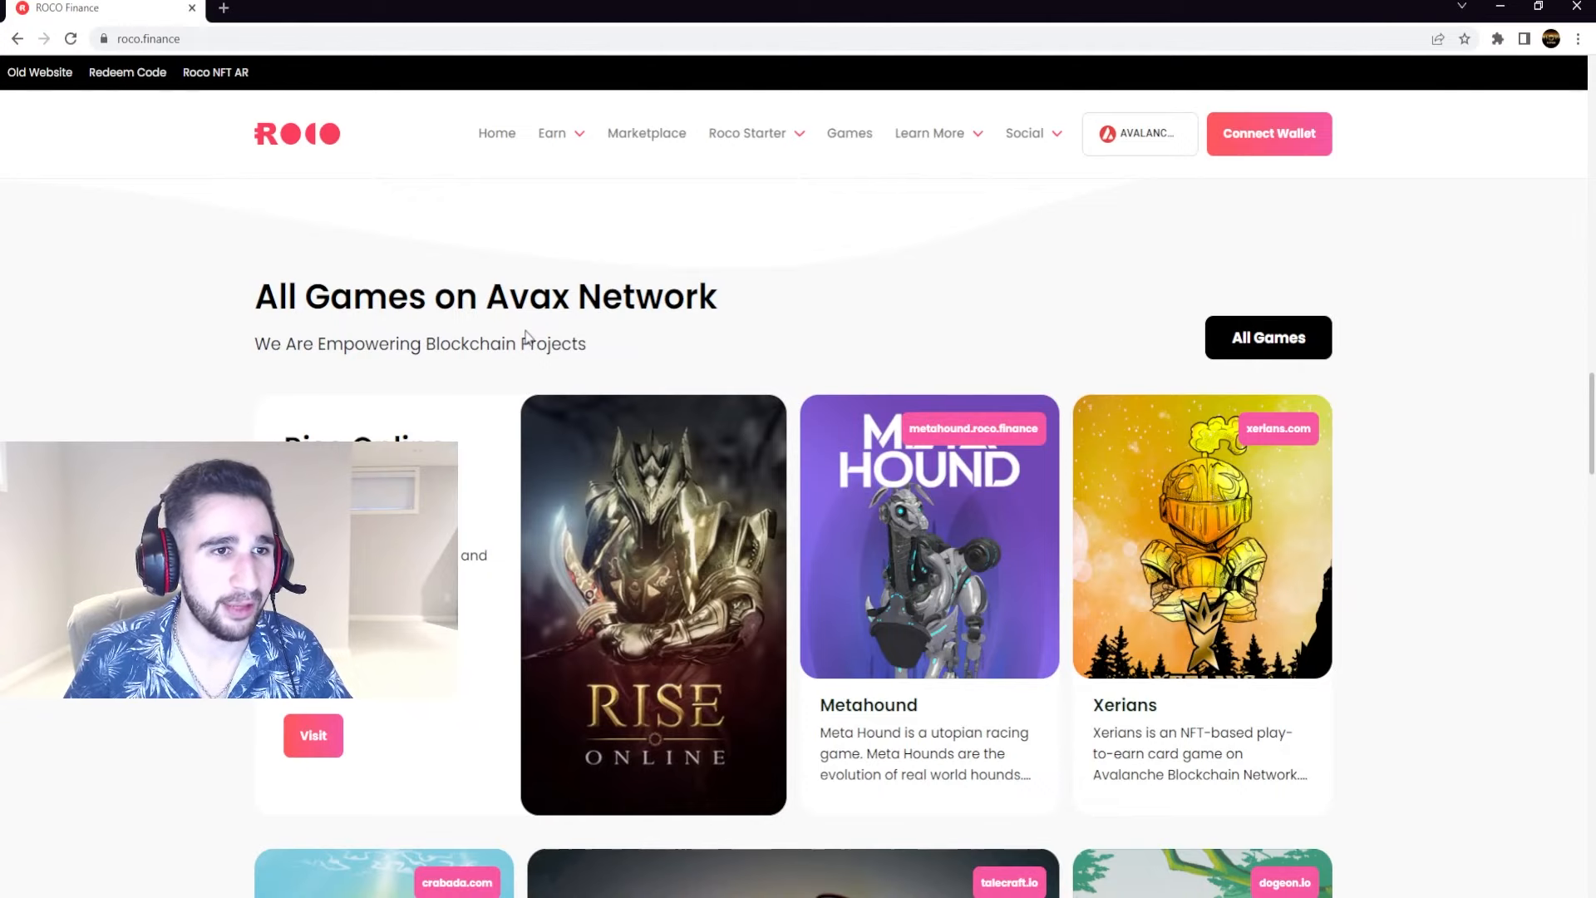
scroll("down", 3)
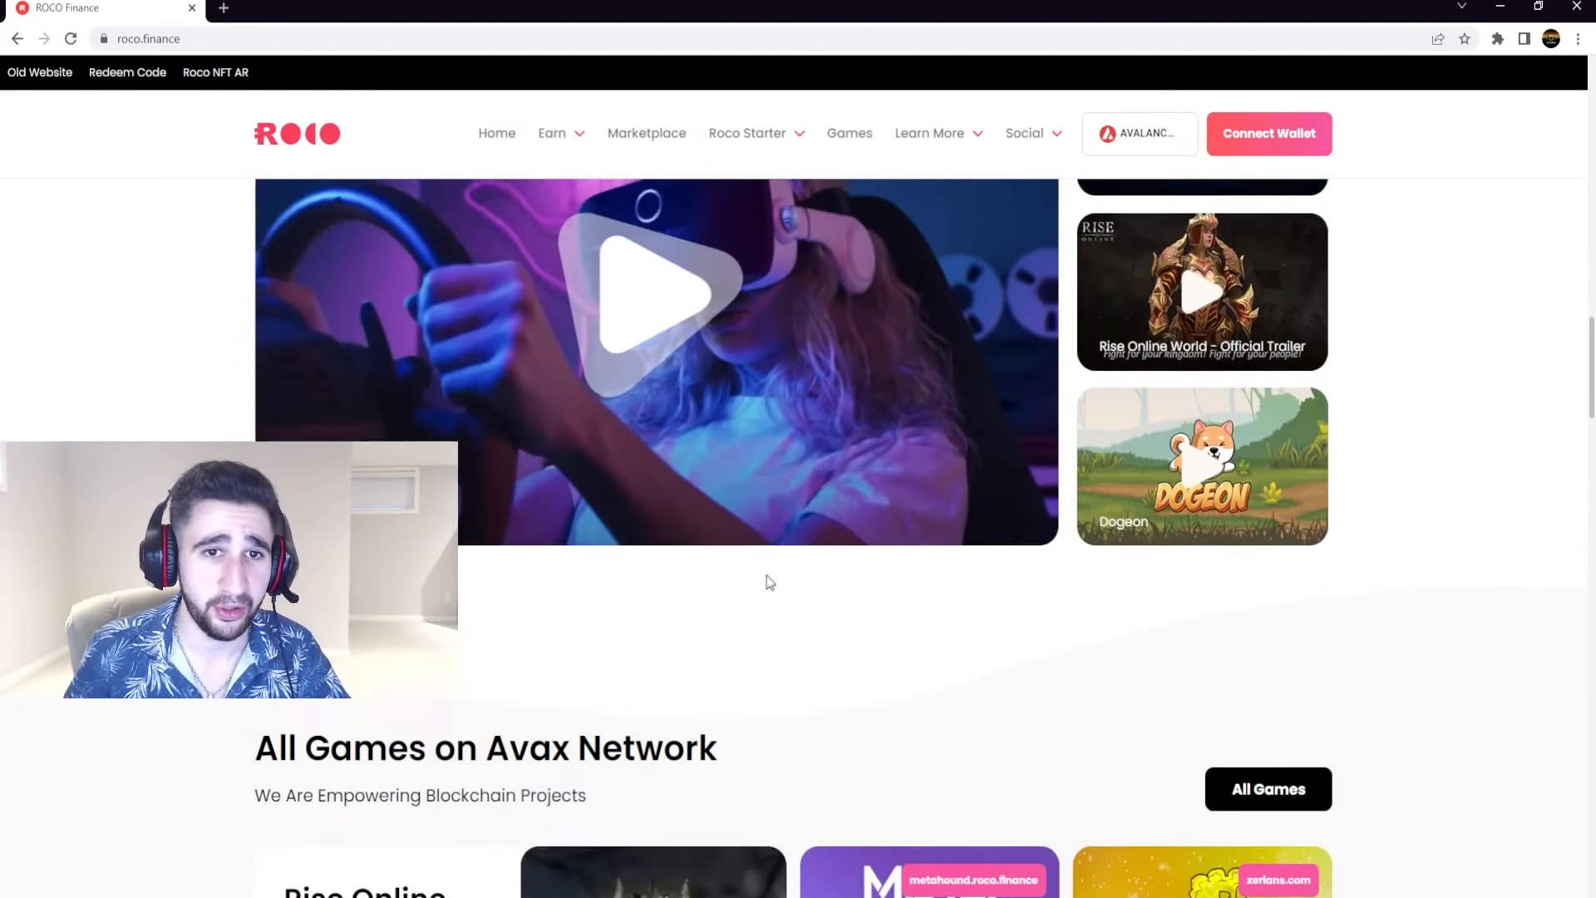
scroll("up", 3)
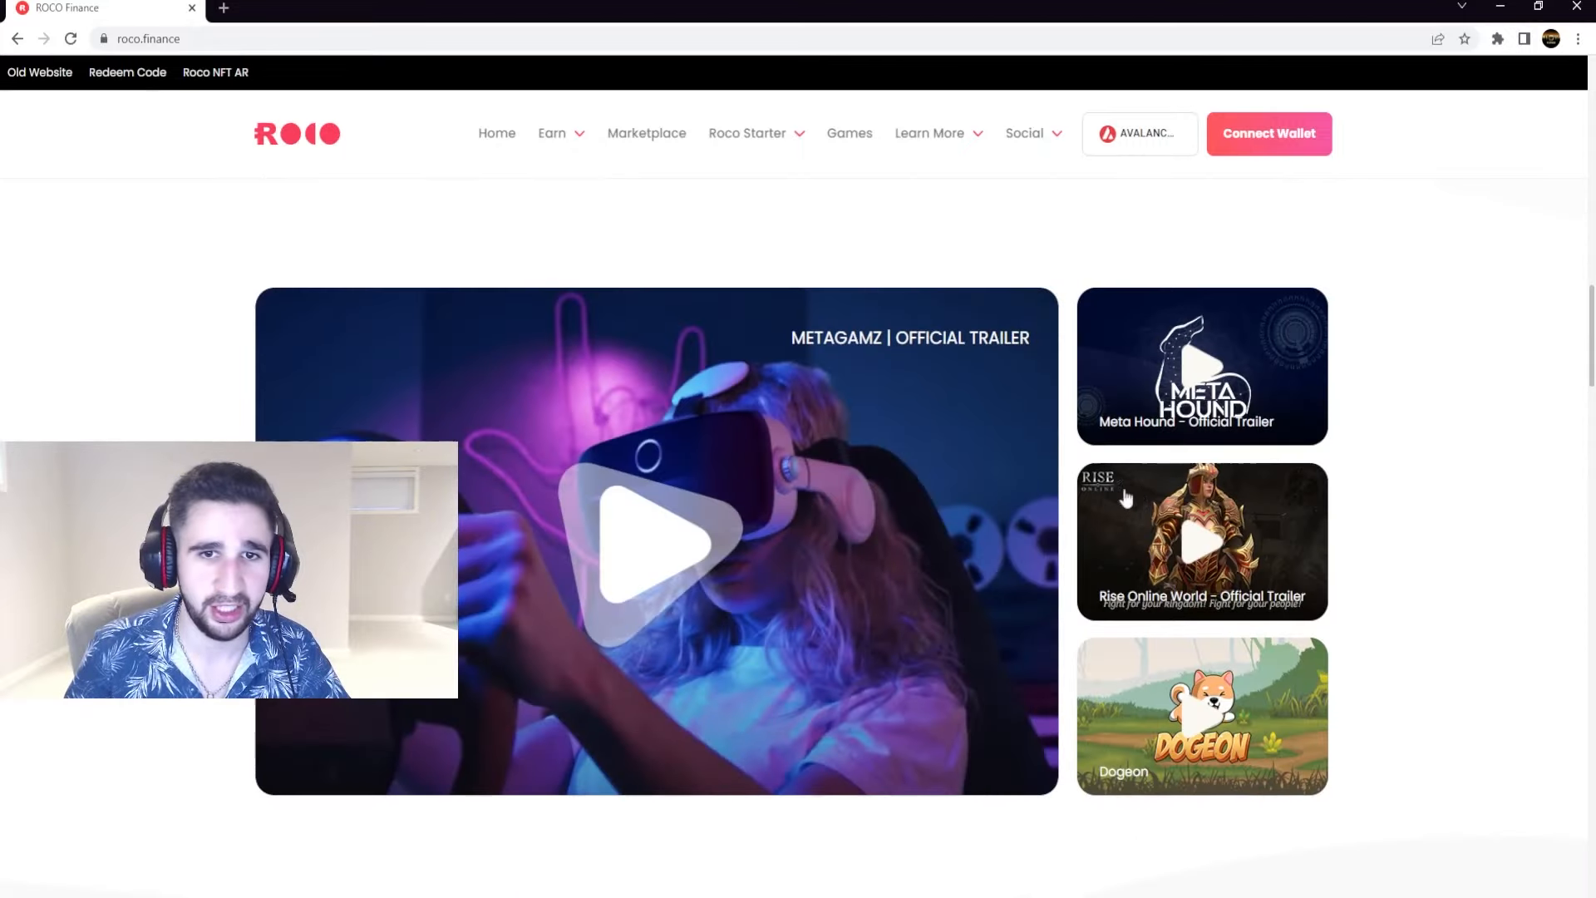
left_click(1200, 541)
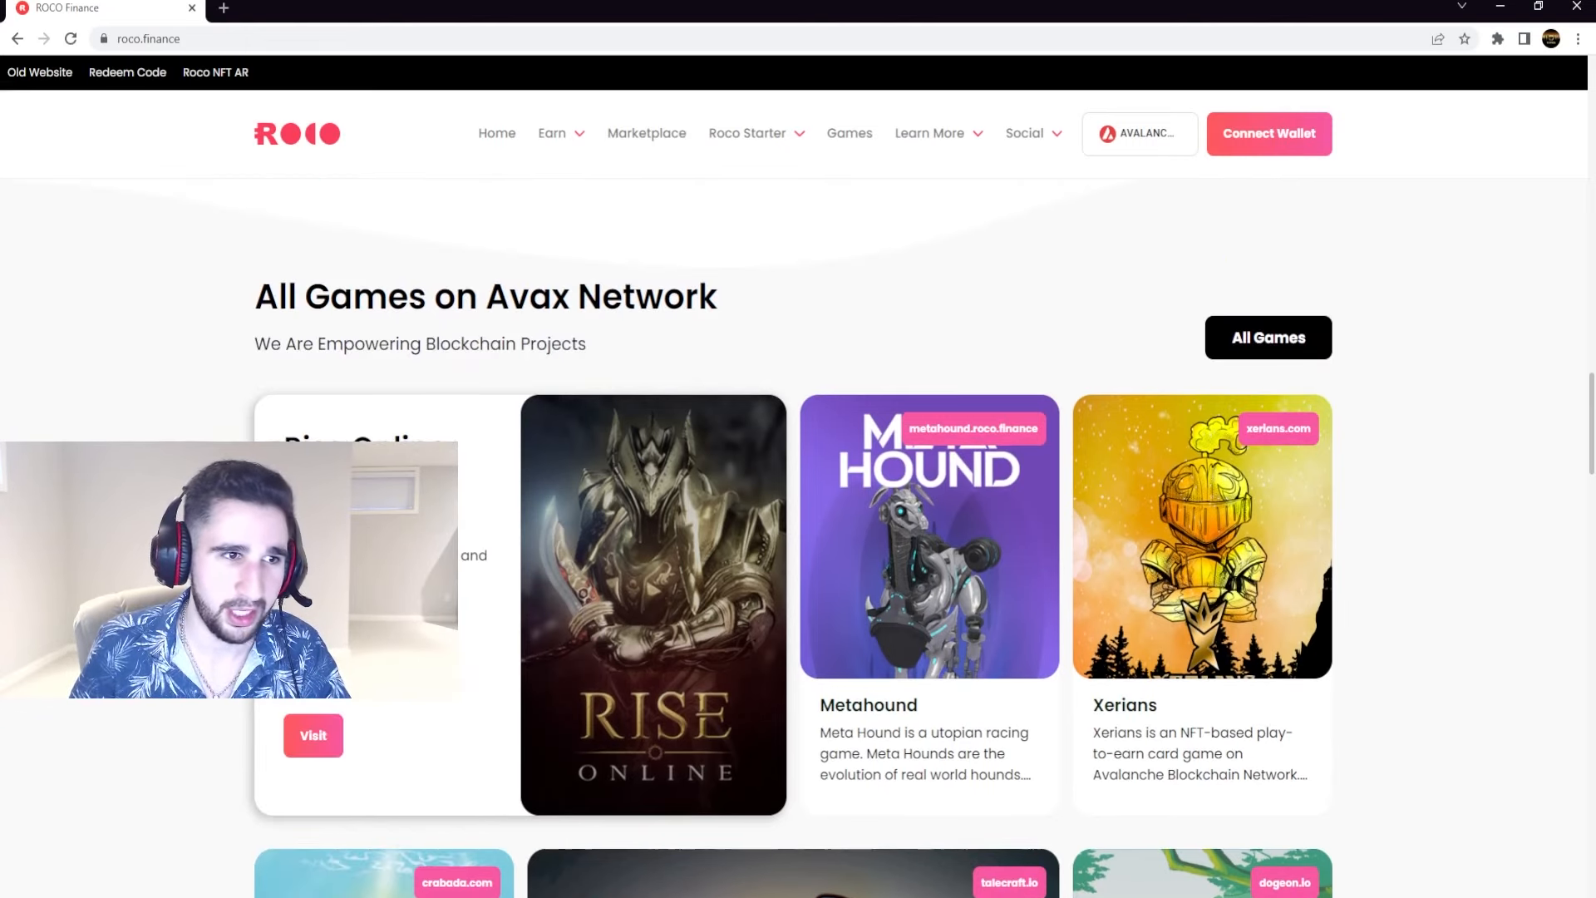
Scroll on to the Nft's section marked Coming Soon.
scroll("down", 3)
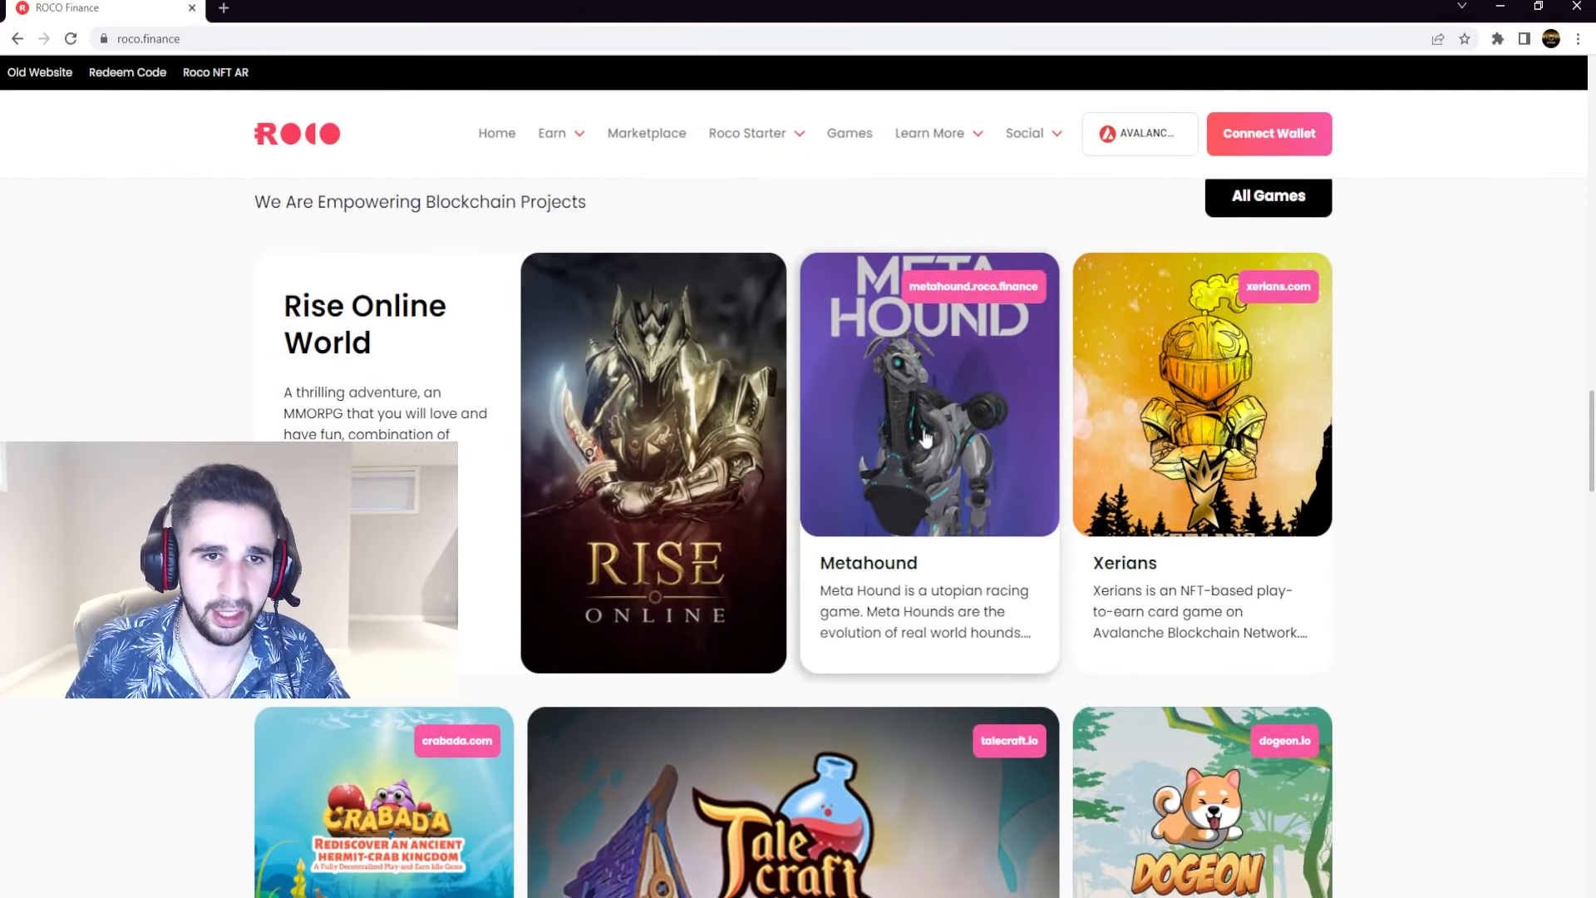
scroll("down", 3)
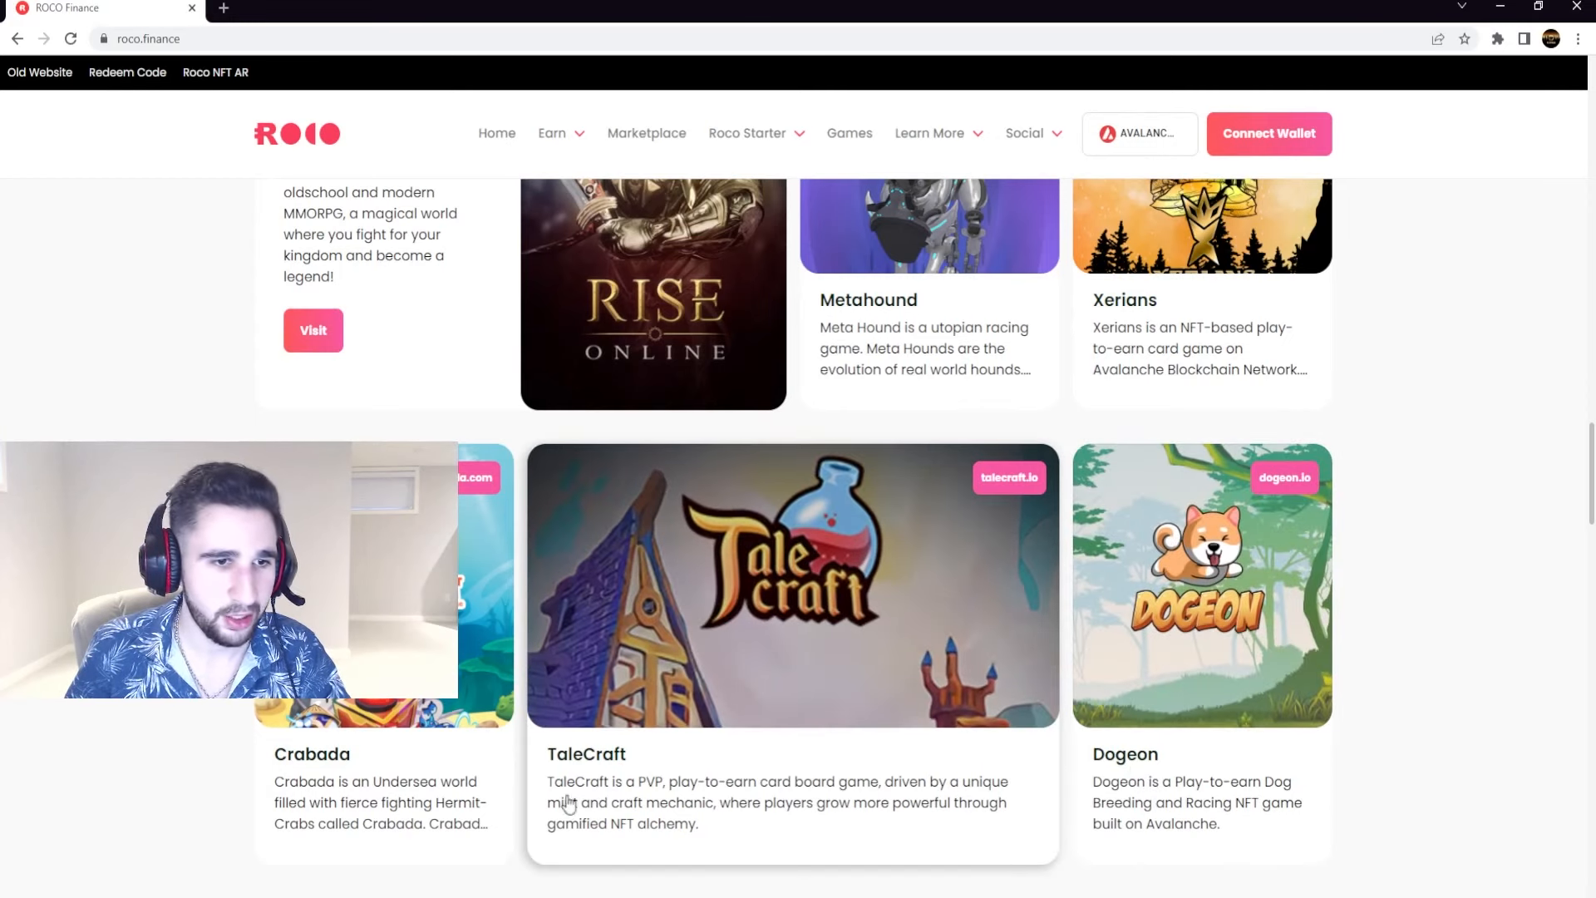
scroll("down", 3)
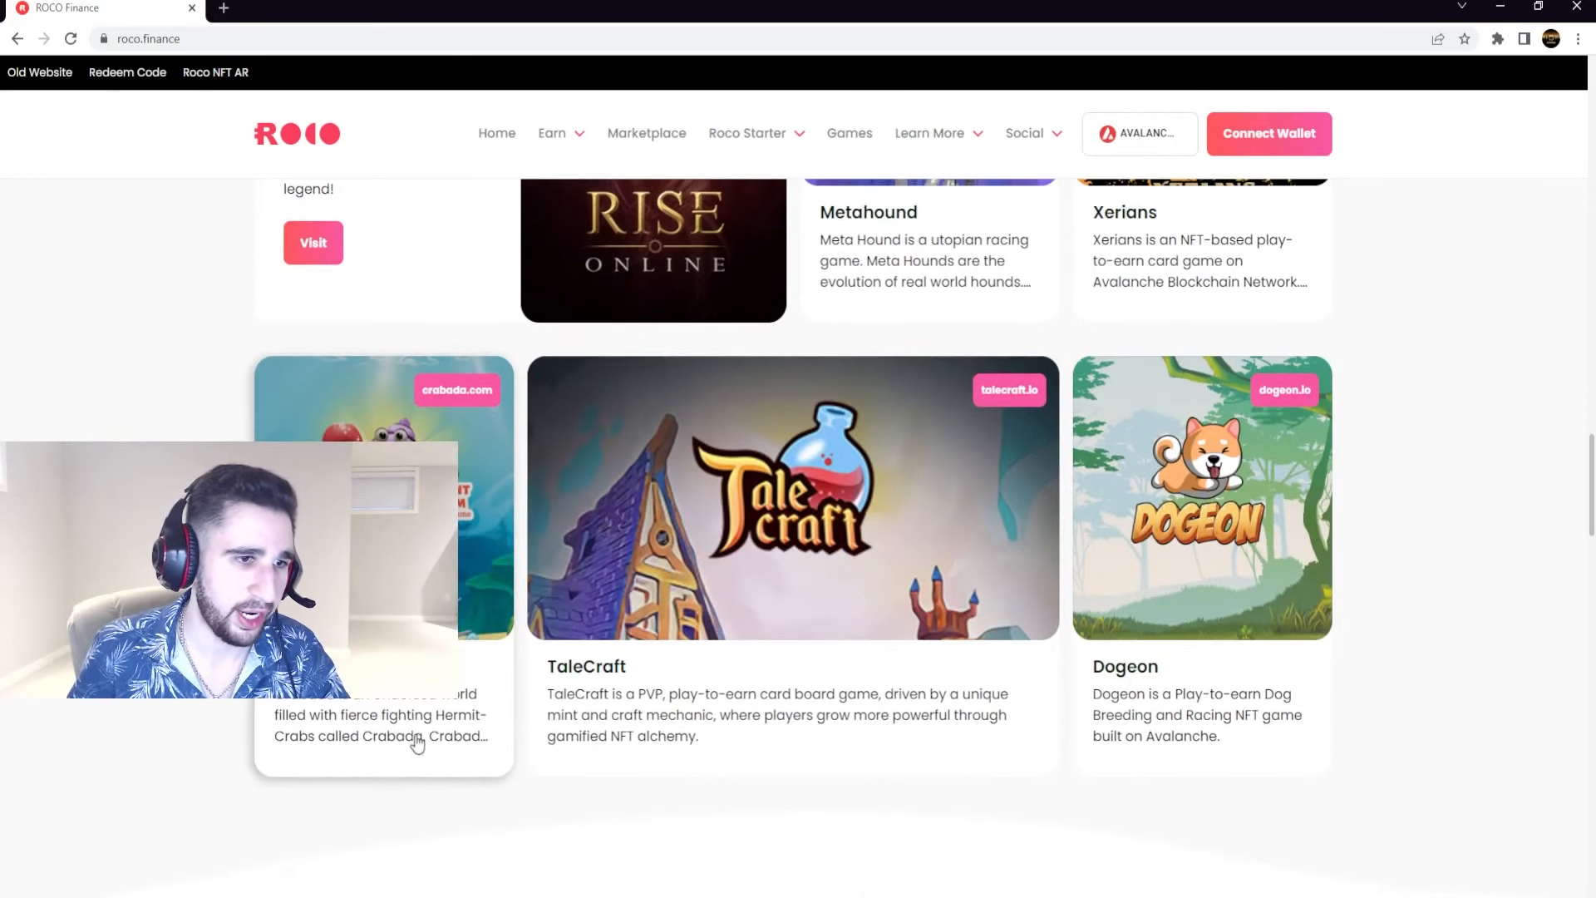
scroll("up", 3)
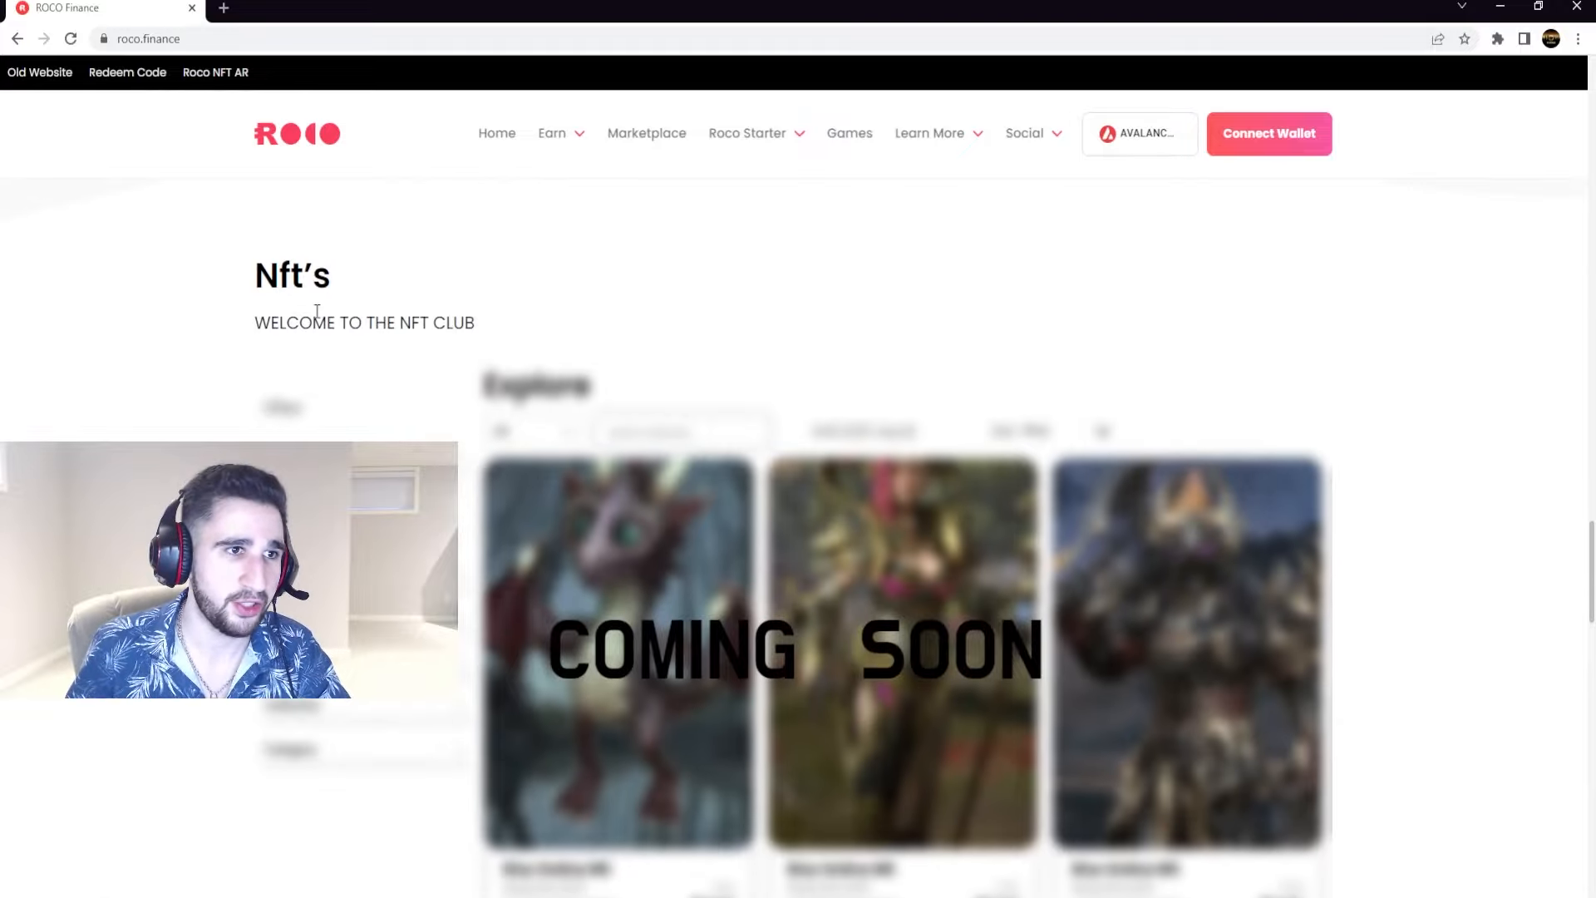
Scroll through Our Partners, Latest News and the footer, then back to the Welcome banner.
scroll("down", 3)
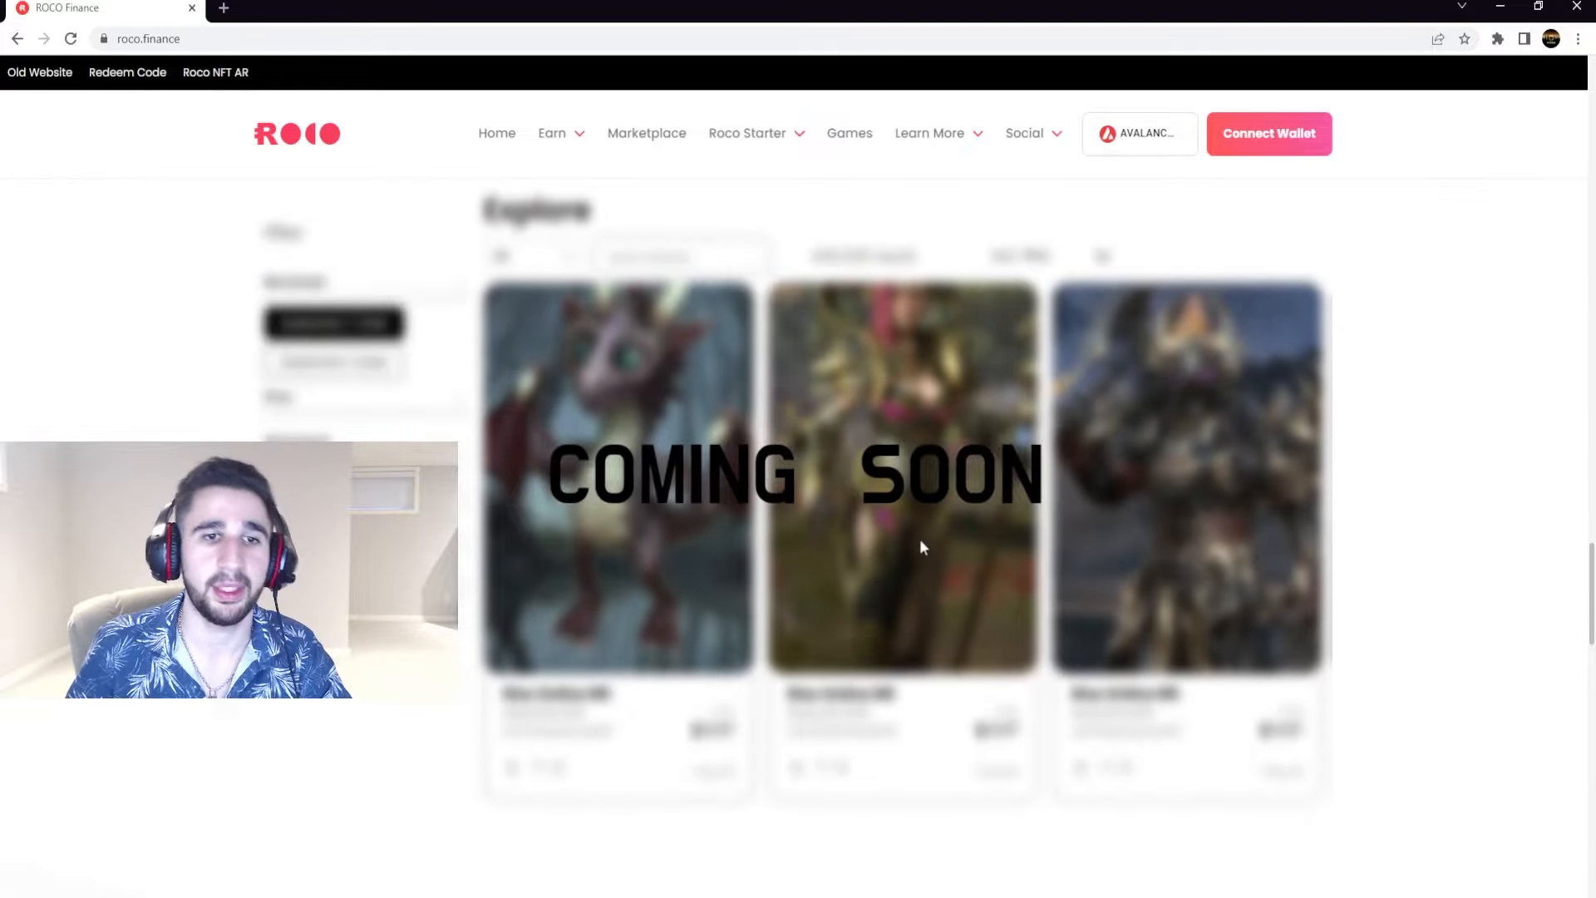
scroll("down", 3)
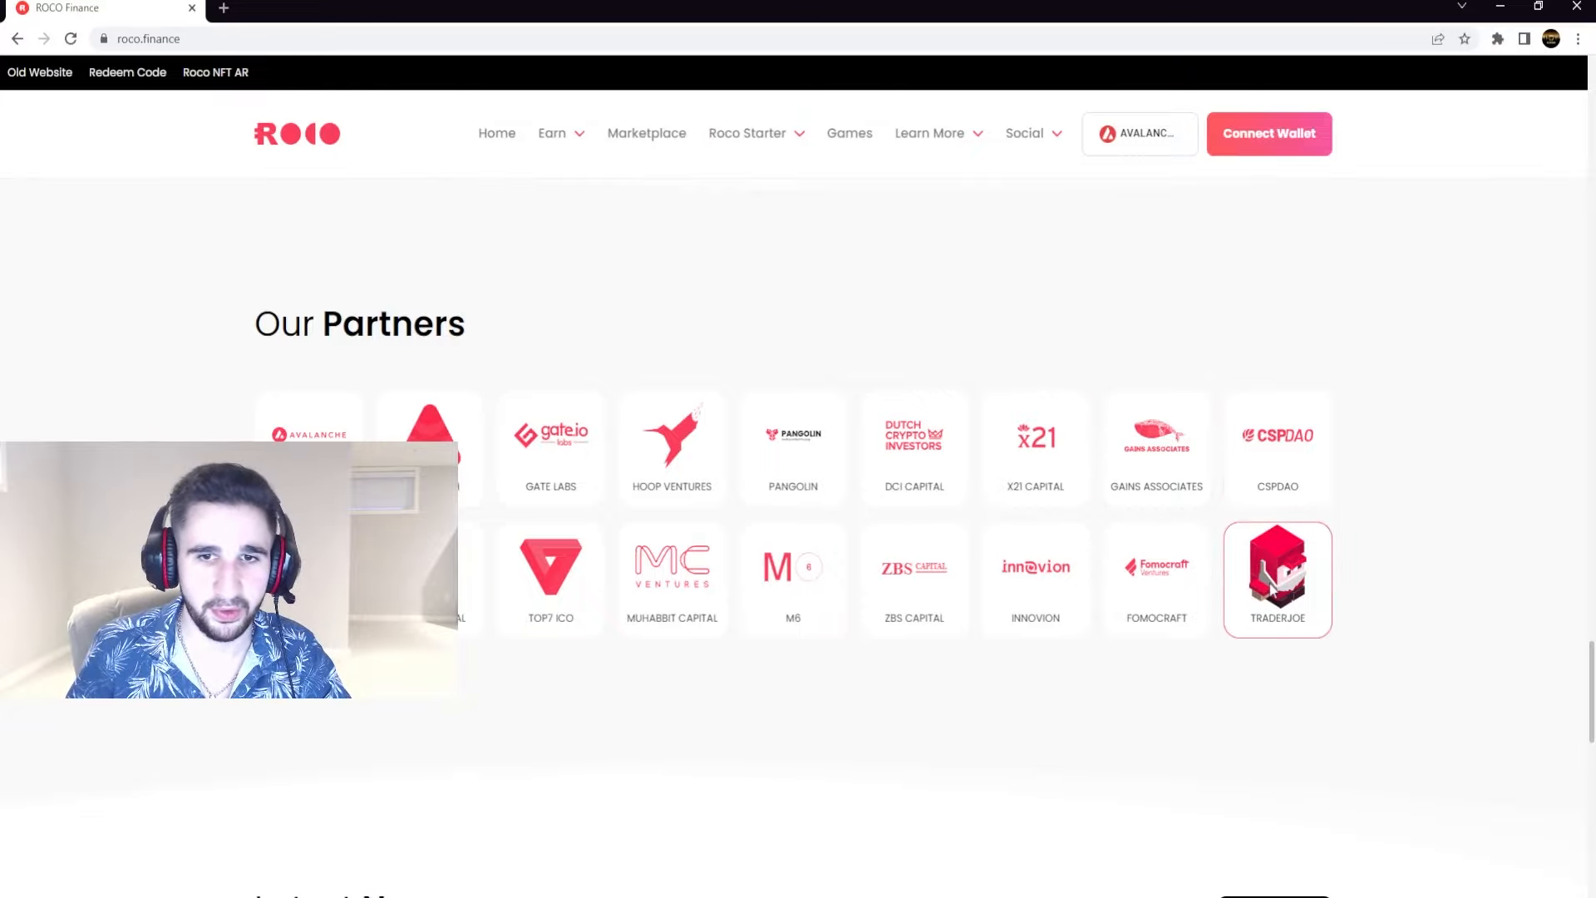
scroll("down", 3)
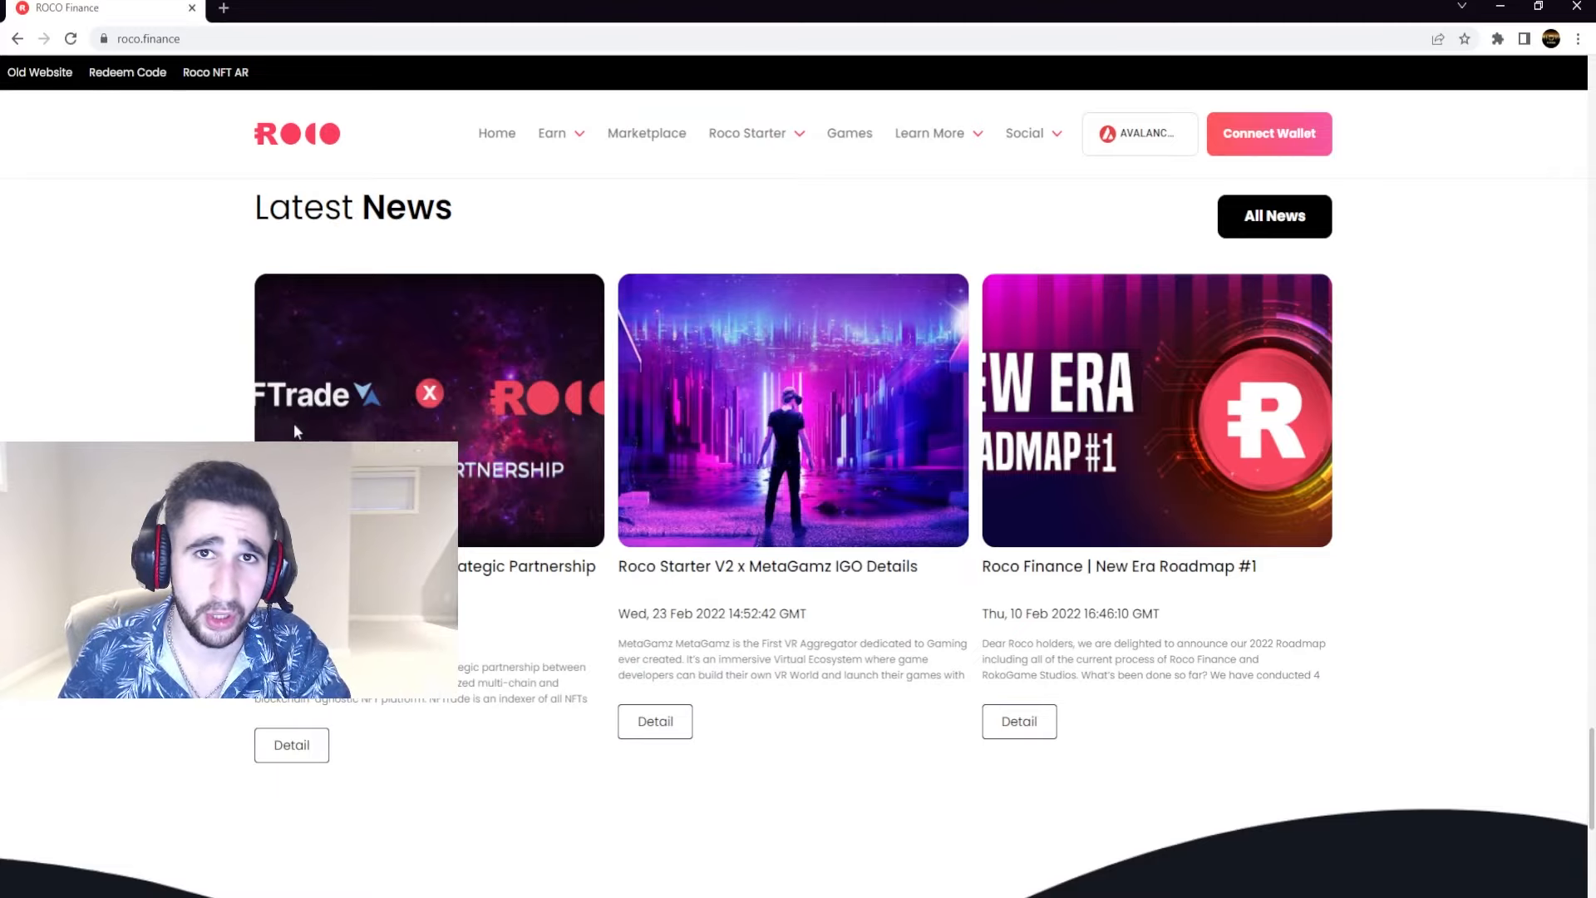
scroll("down", 3)
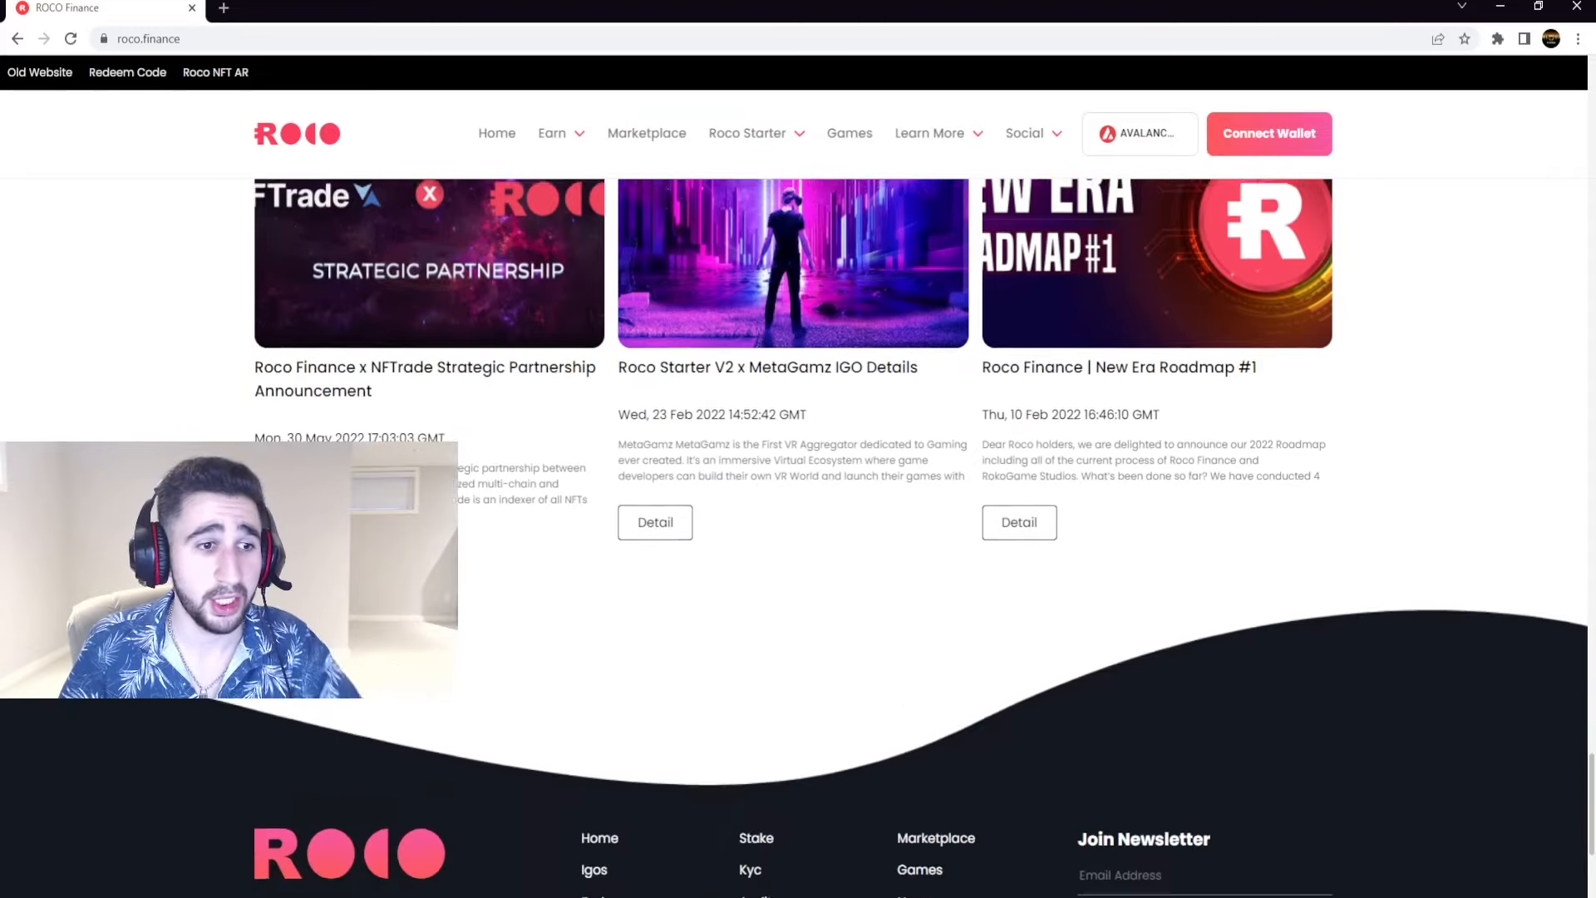
scroll("down", 3)
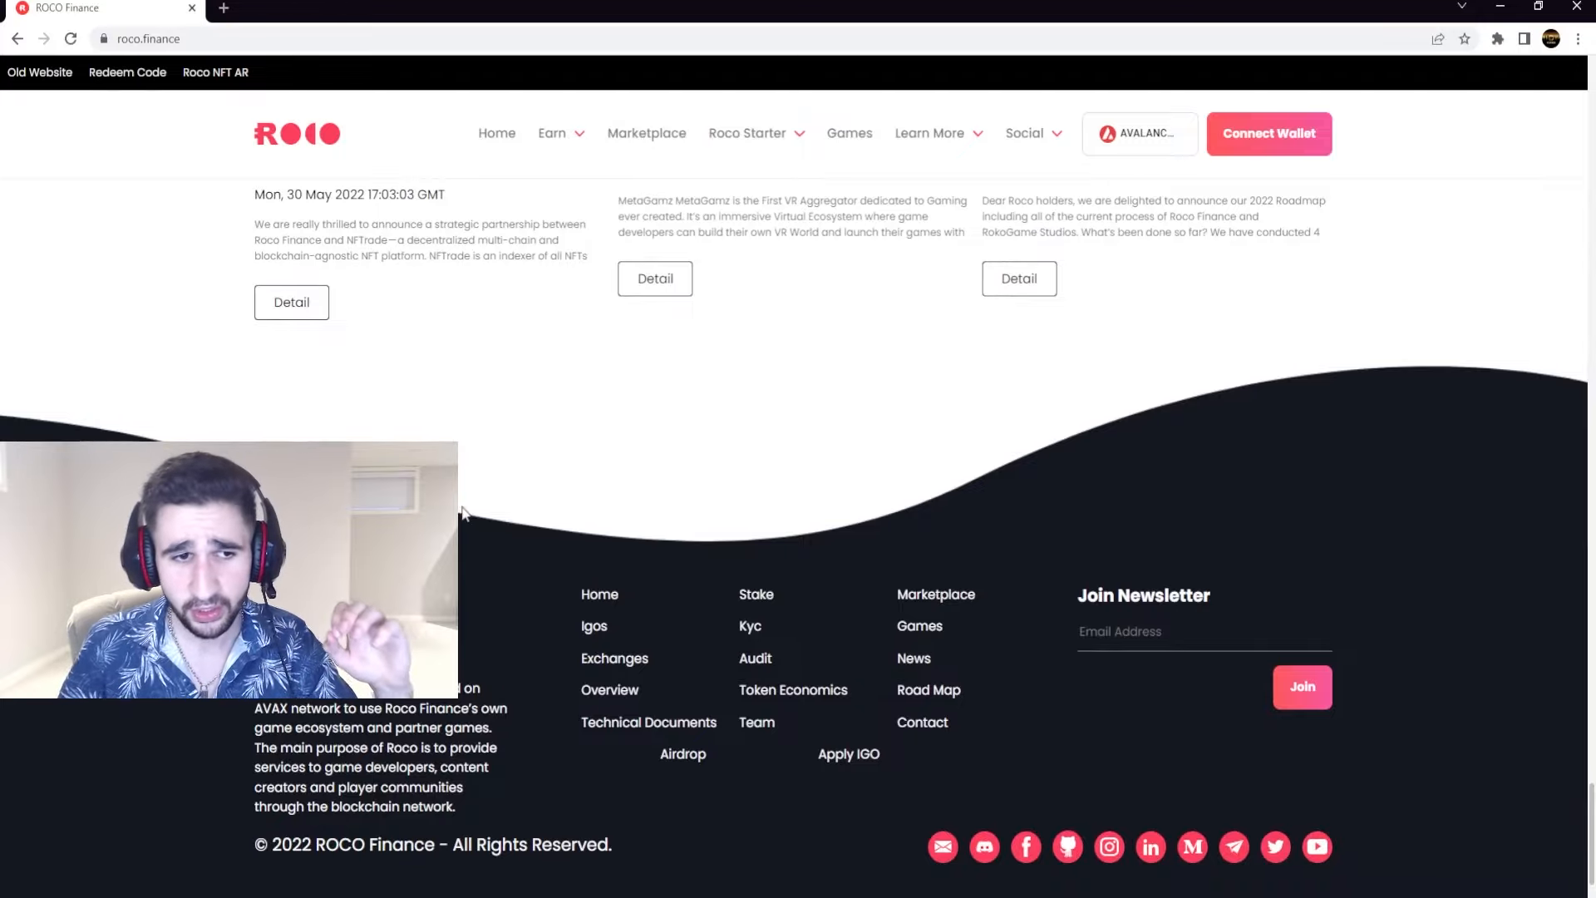
scroll("up", 3)
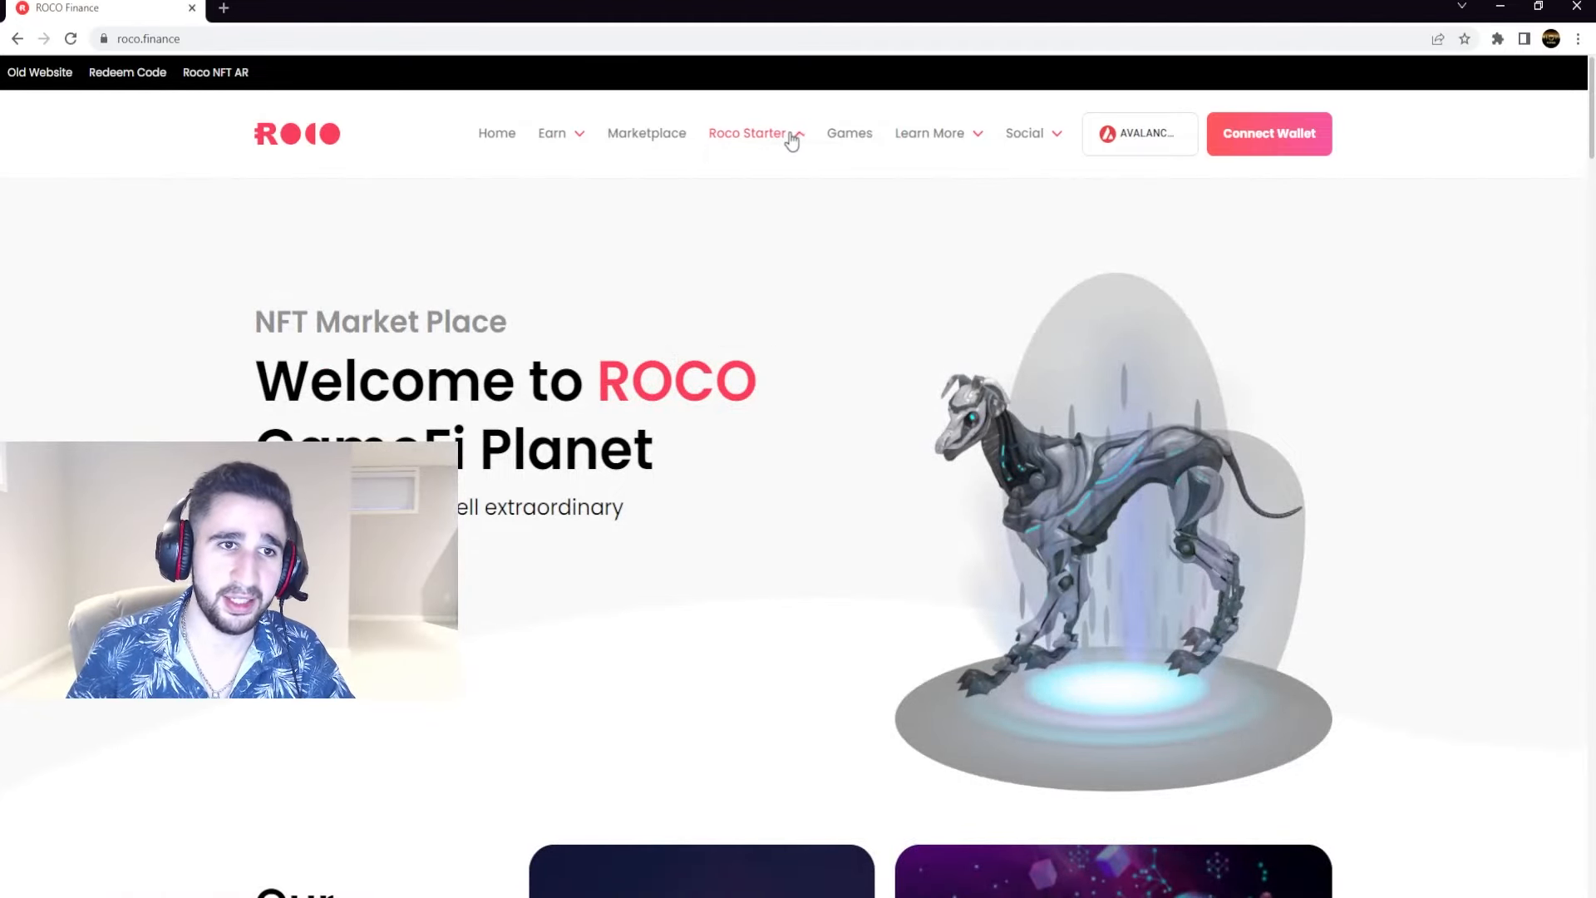
Open the Games page and peek at the Roco Starter dropdown before closing it.
left_click(848, 133)
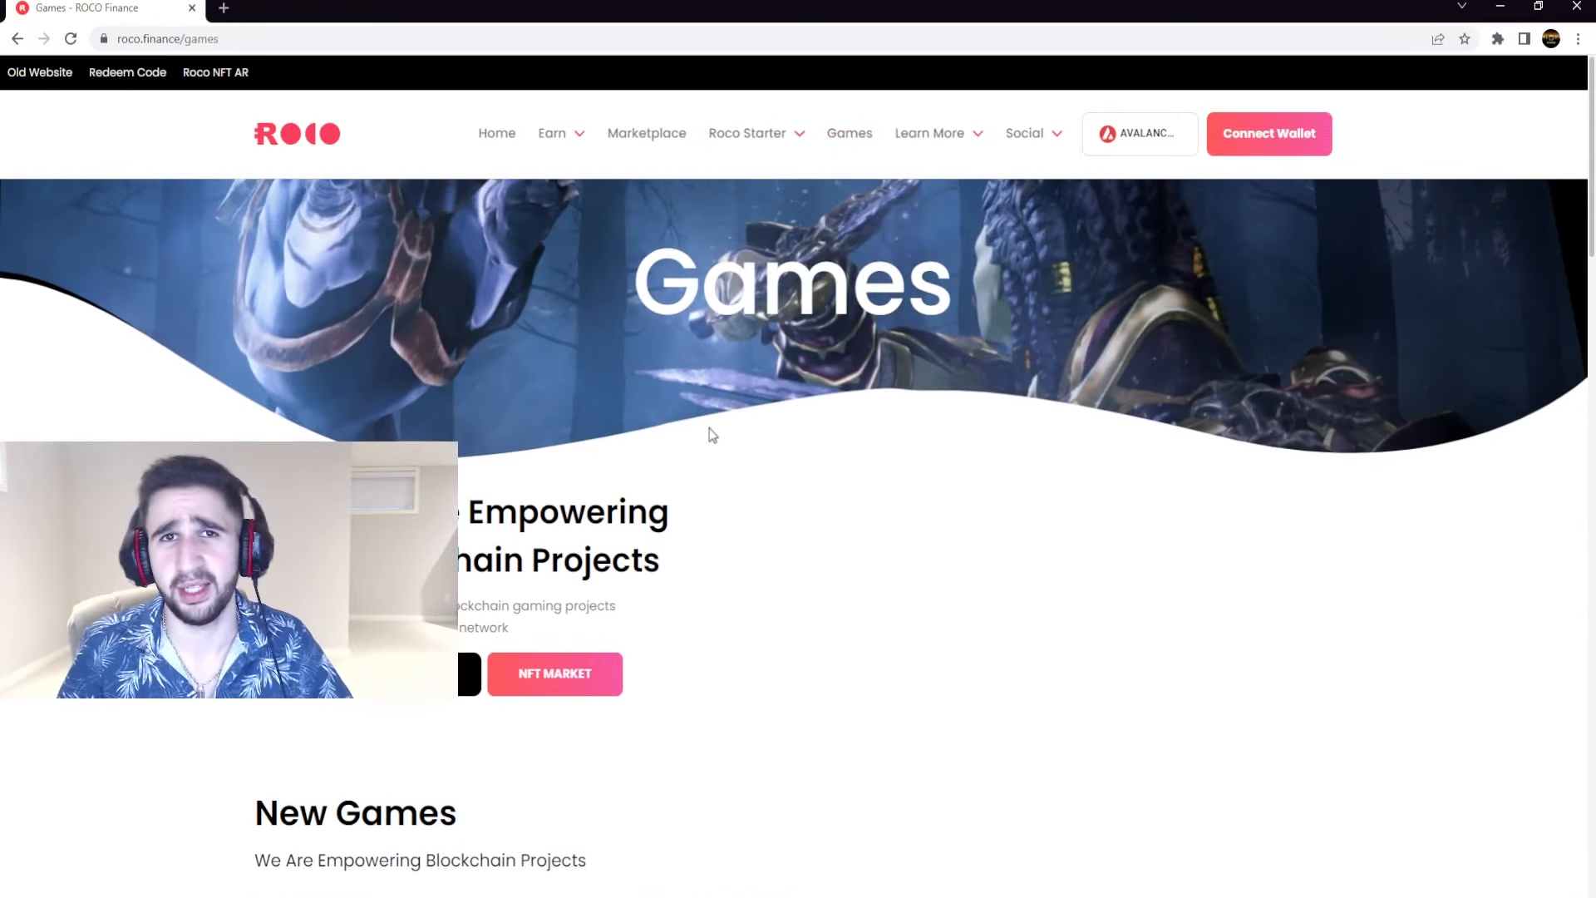
scroll("down", 3)
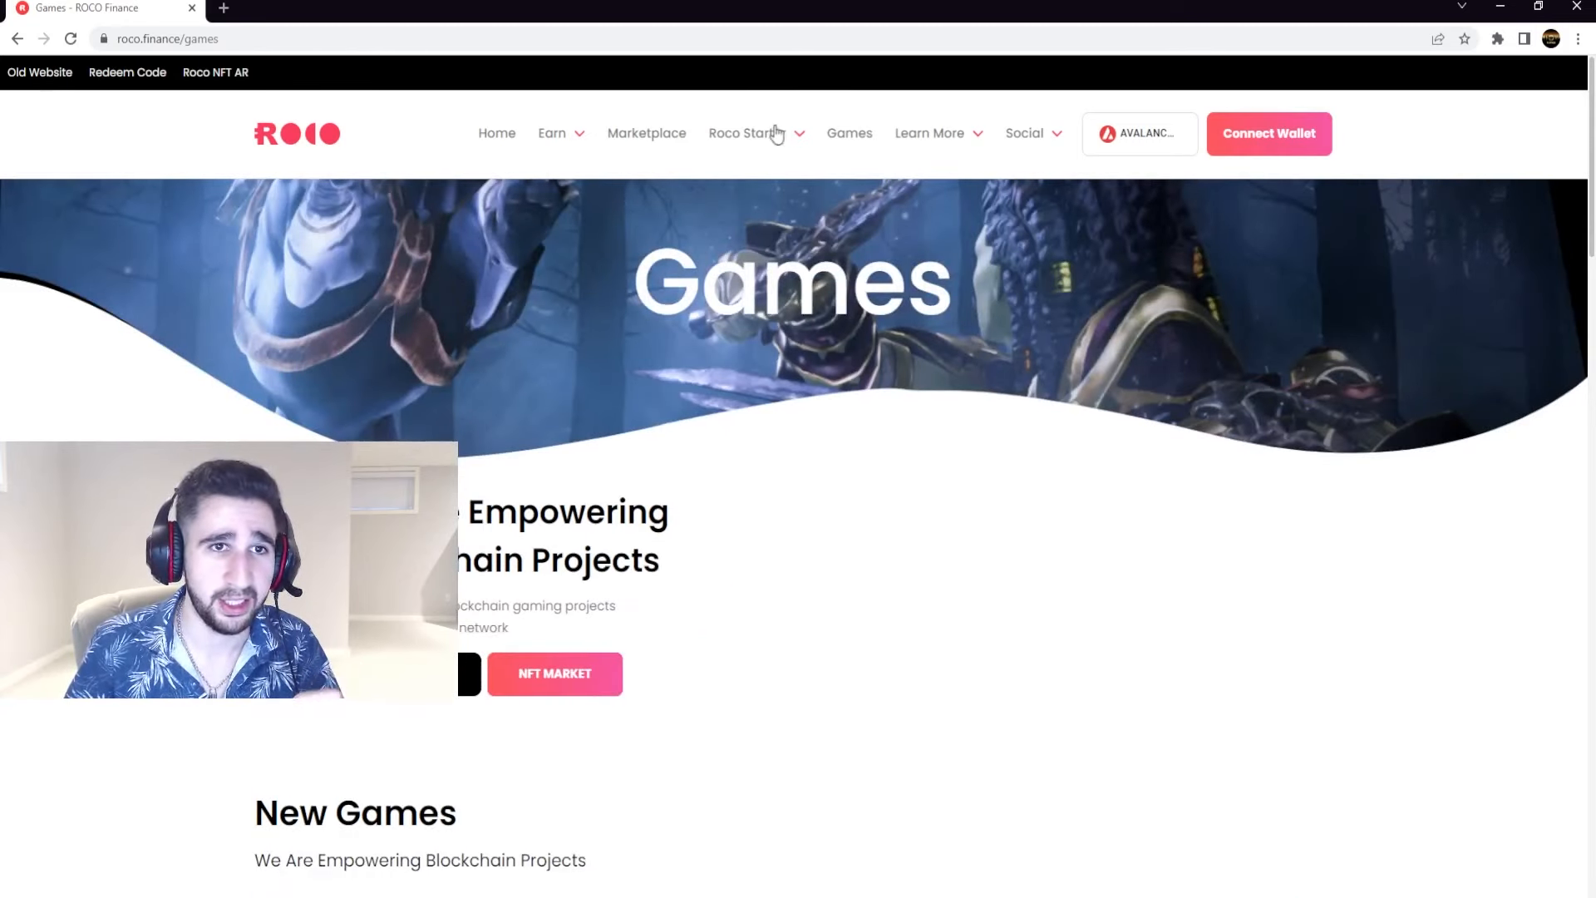
left_click(746, 132)
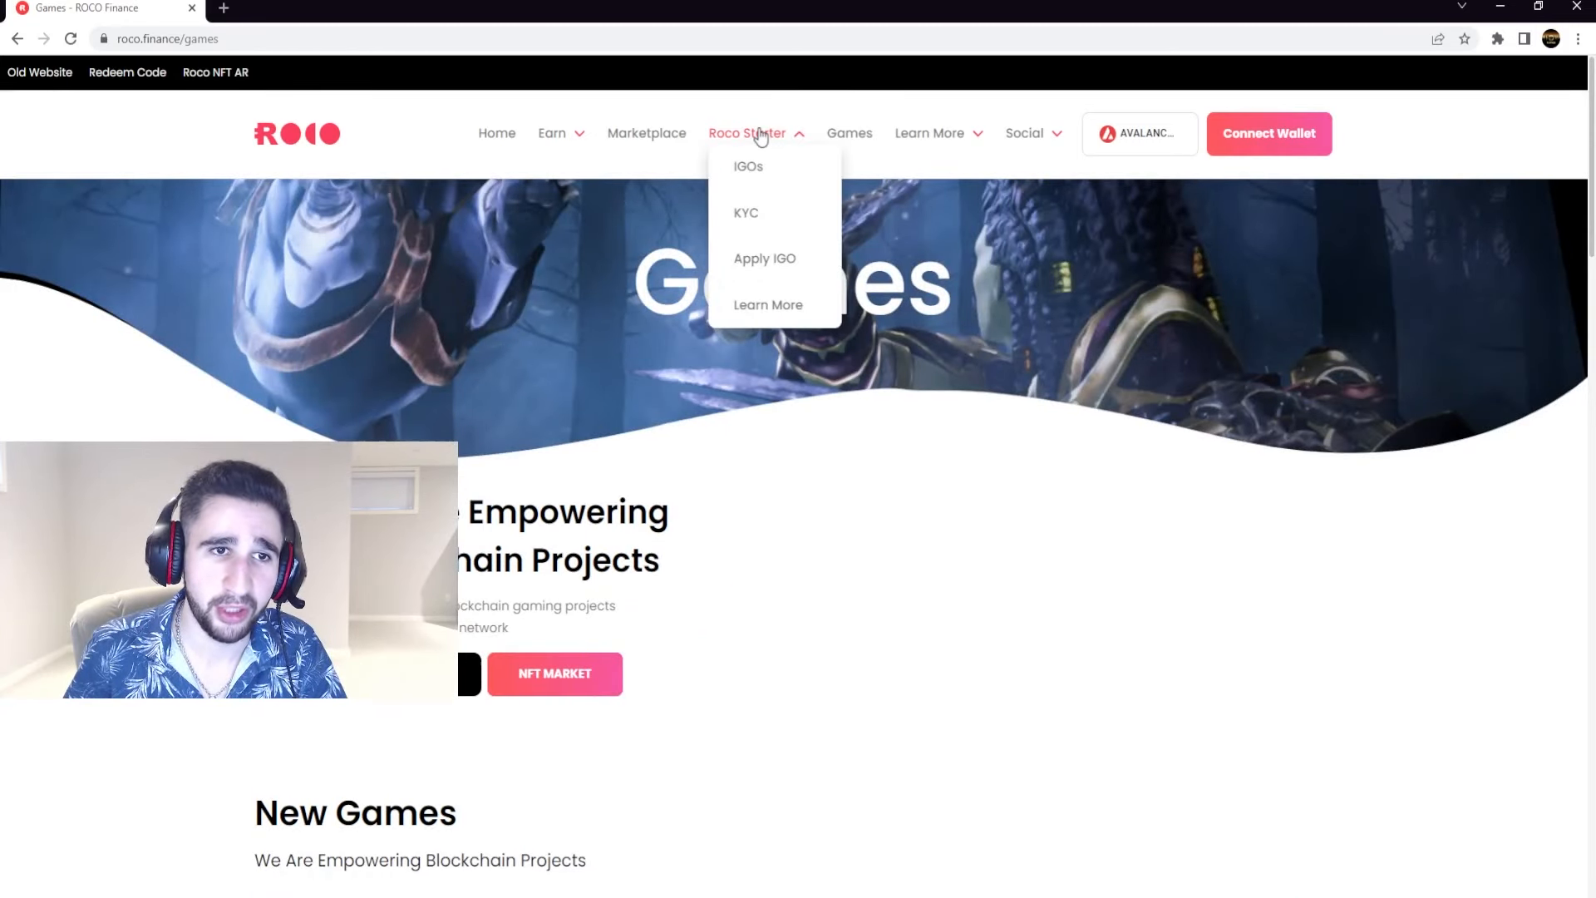
left_click(746, 132)
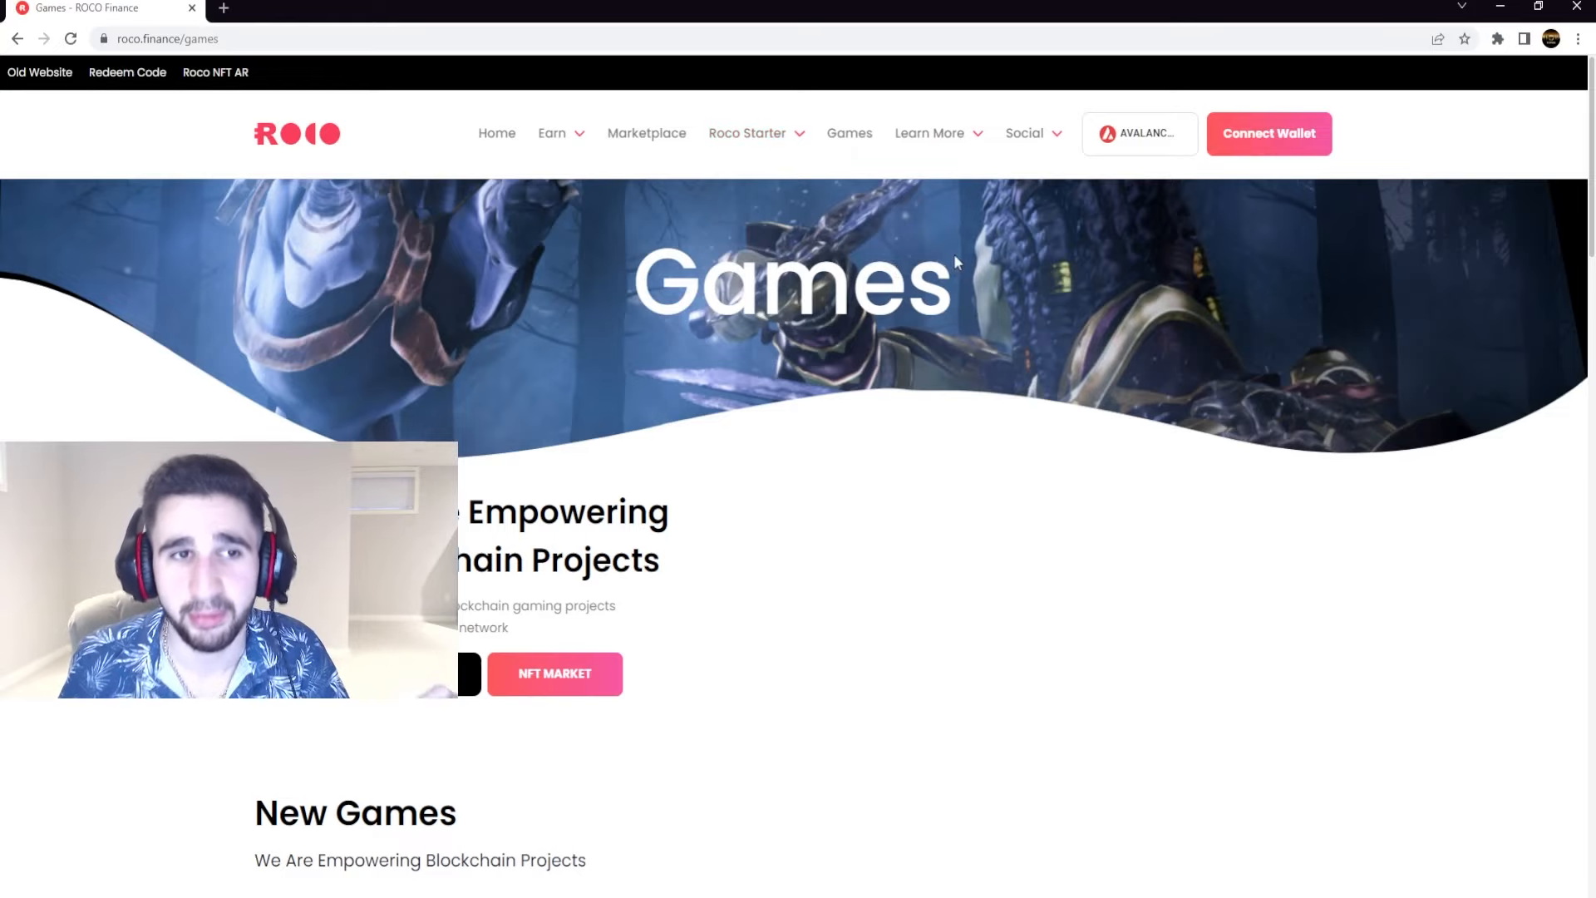
mouse_move(849, 133)
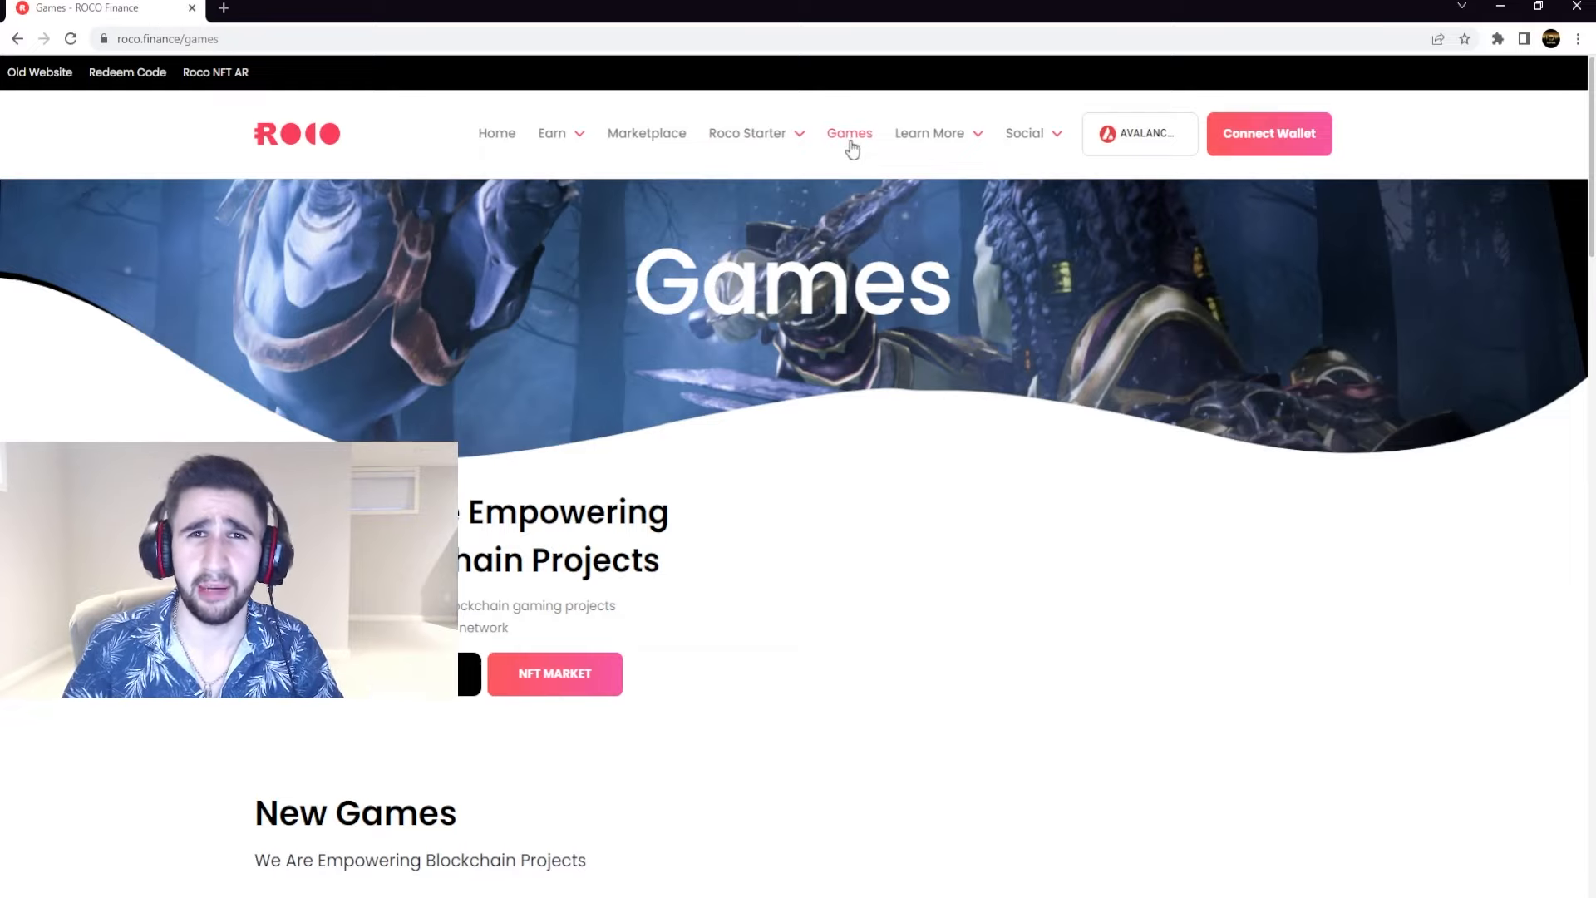